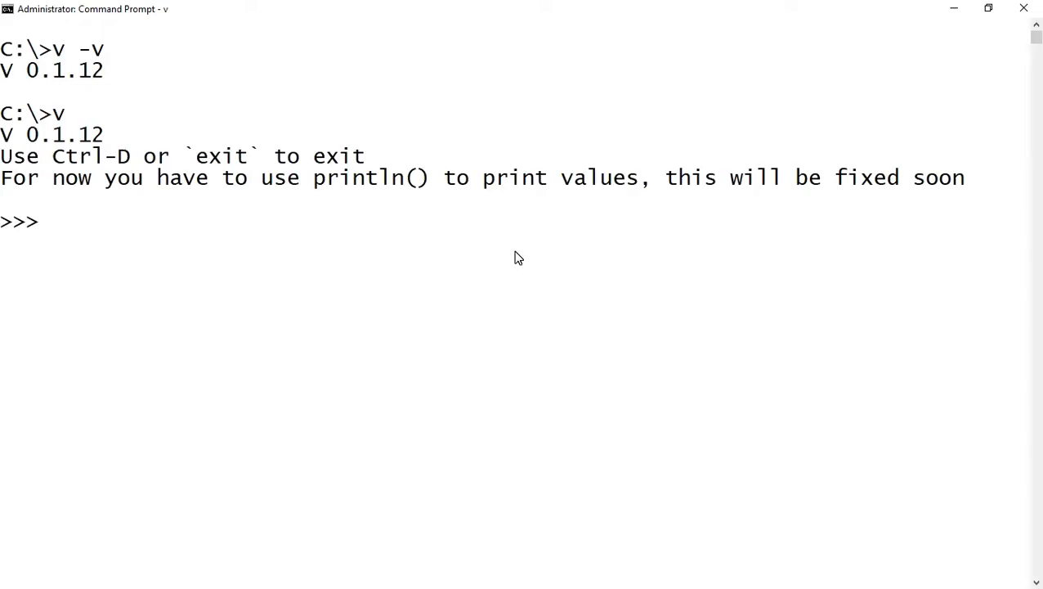
Add comments noting variable declaration happens in two ways, mutable via the mut keyword.
text(//)
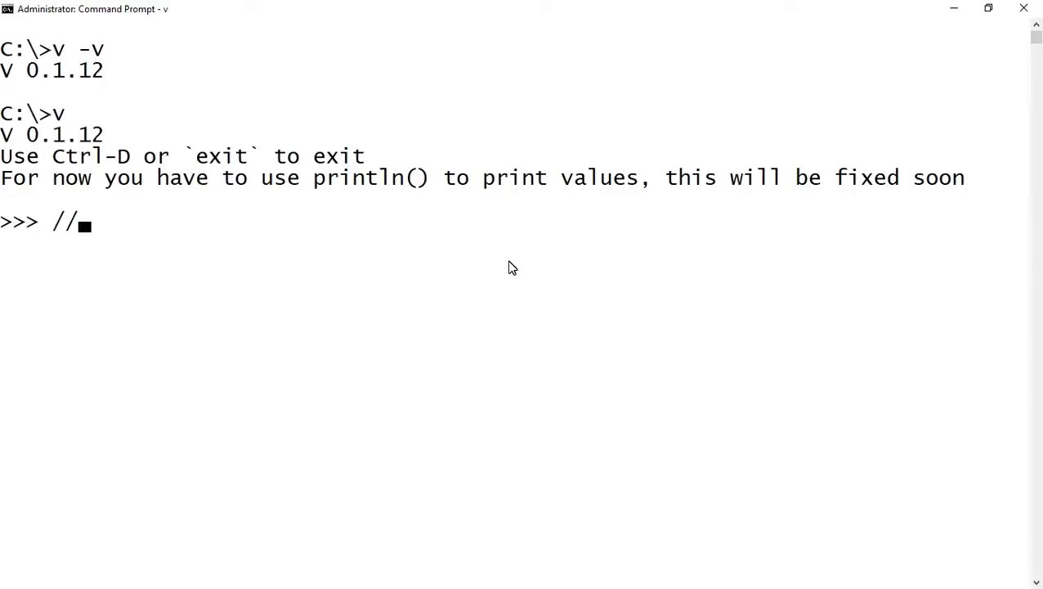
text(Variable Declaration happens in two ways)
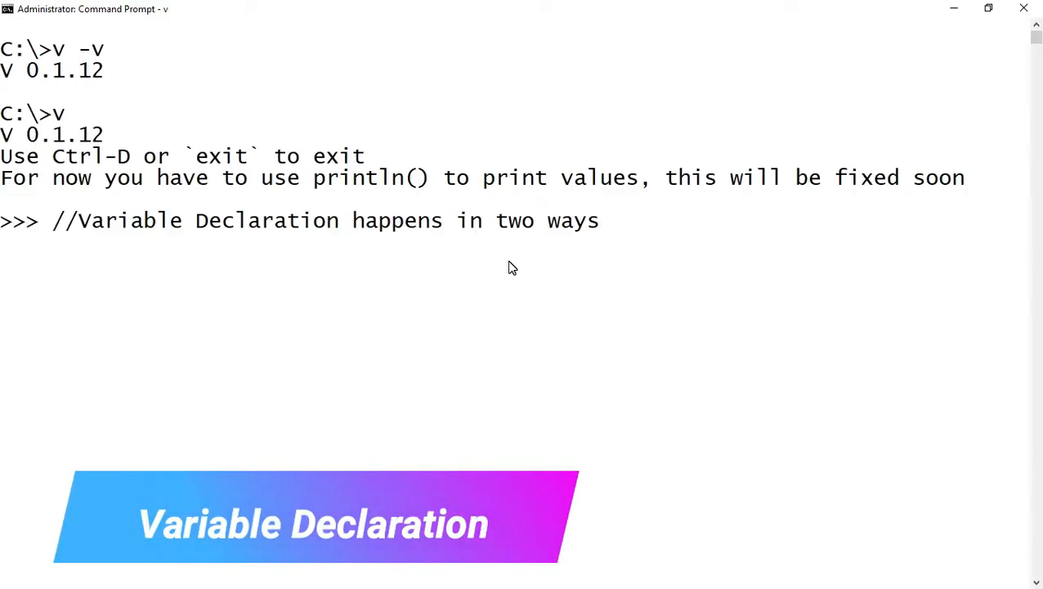
text(//mutable: supports the value to be changed (using mut keyword))
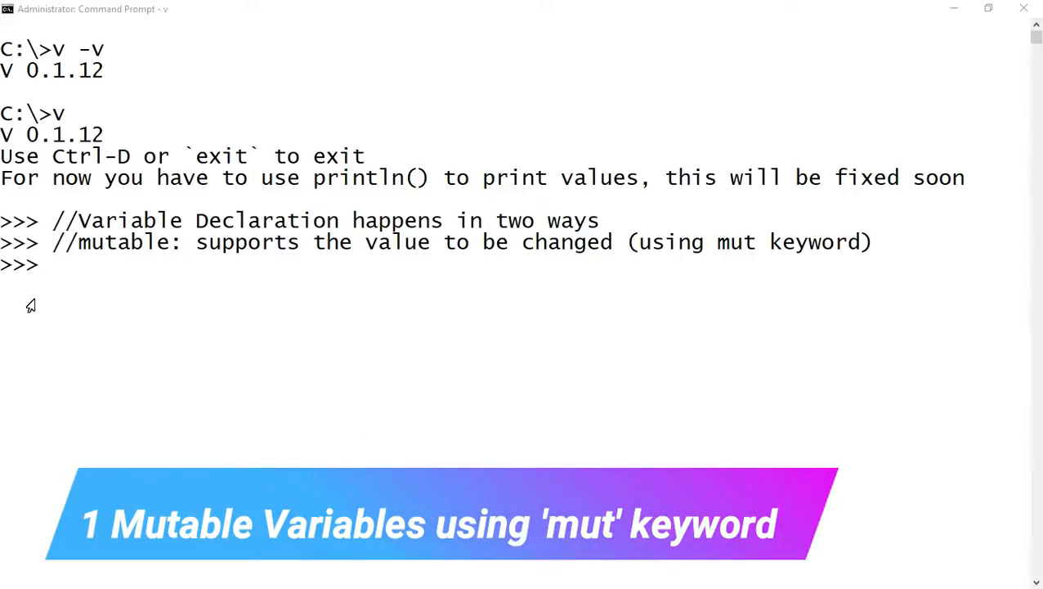
Declare mut i := 10 and run println(i) to show 10.
text(mut i := 10)
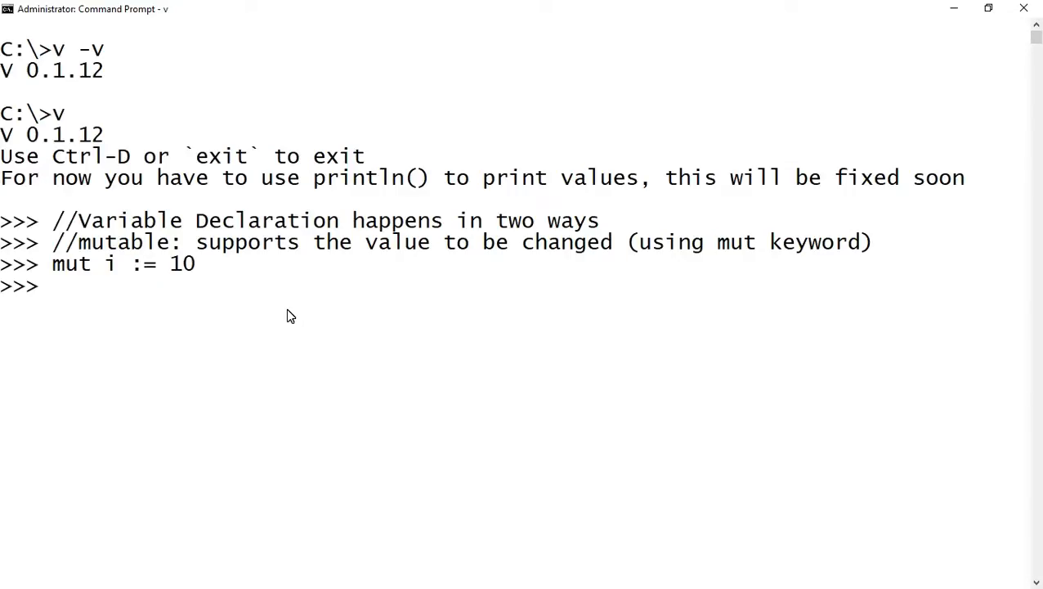
text(printl)
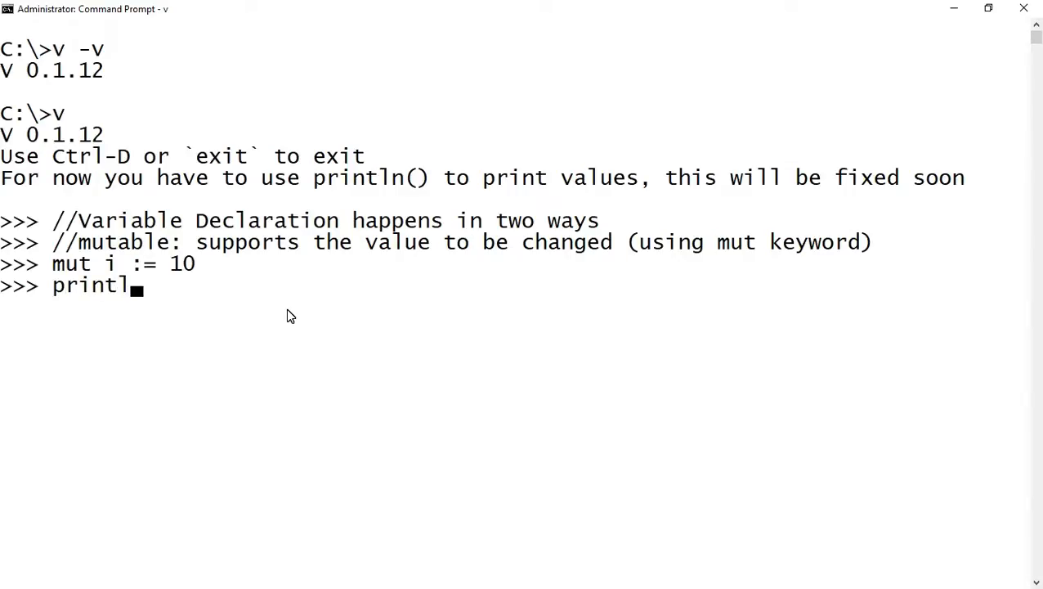
text(n(i))
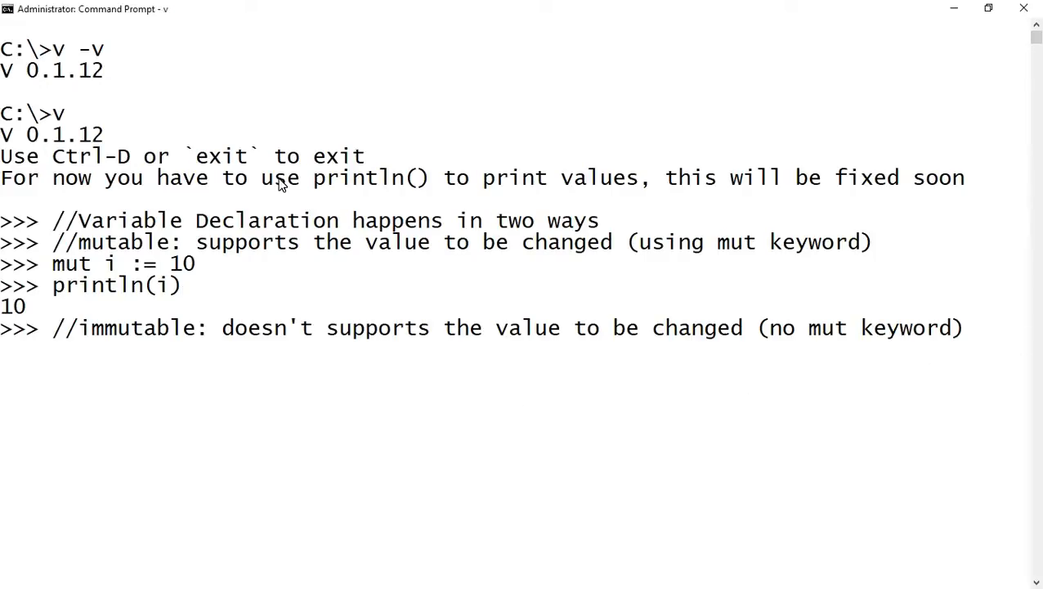
Declare immutable j := 1, run println(j) showing 1, and start the spacing comment.
text(j := 1)
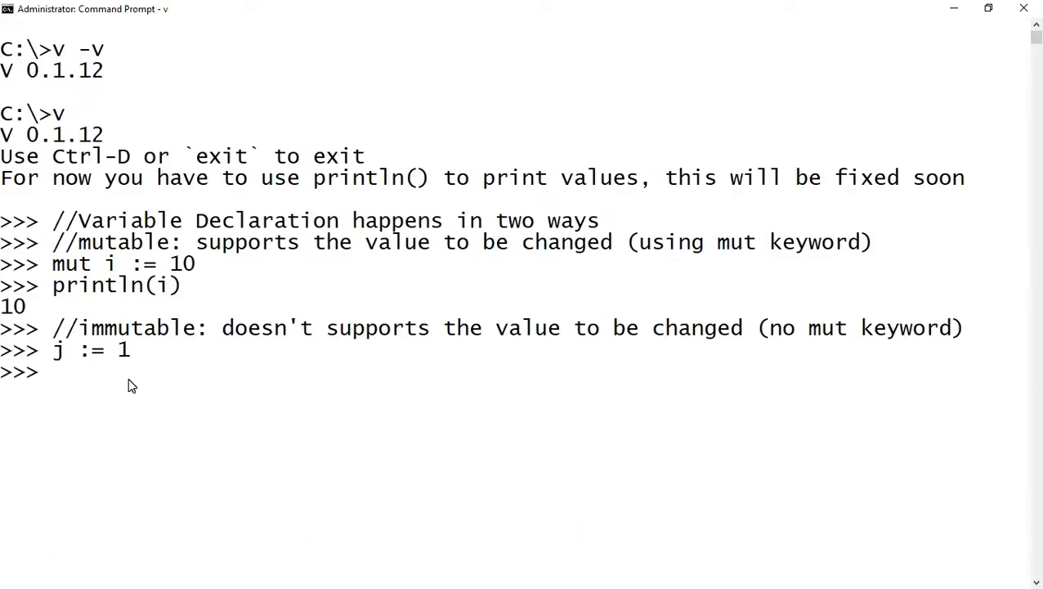
text(println(j)
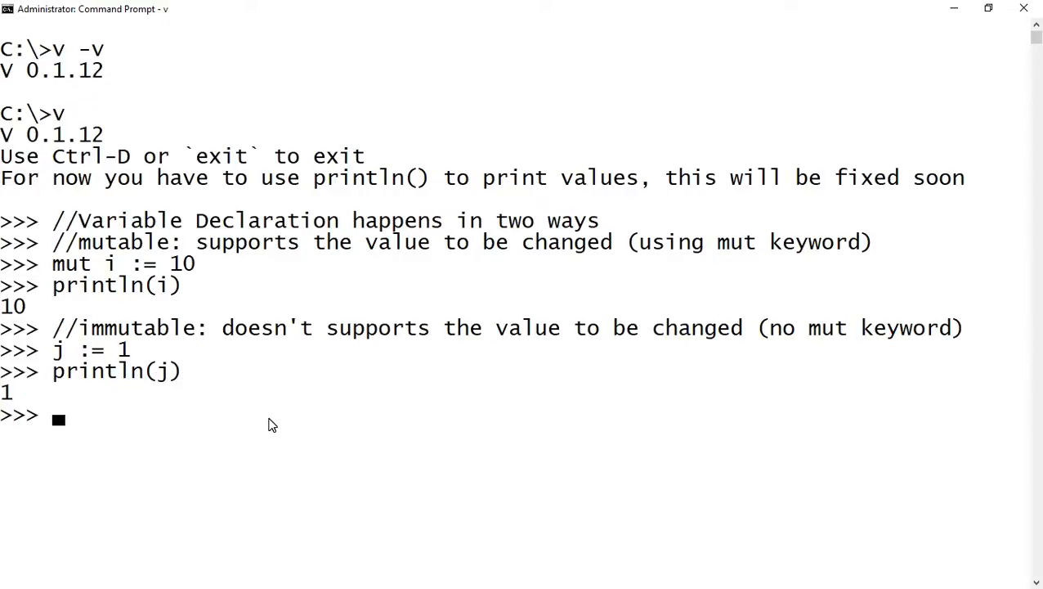
text(//)
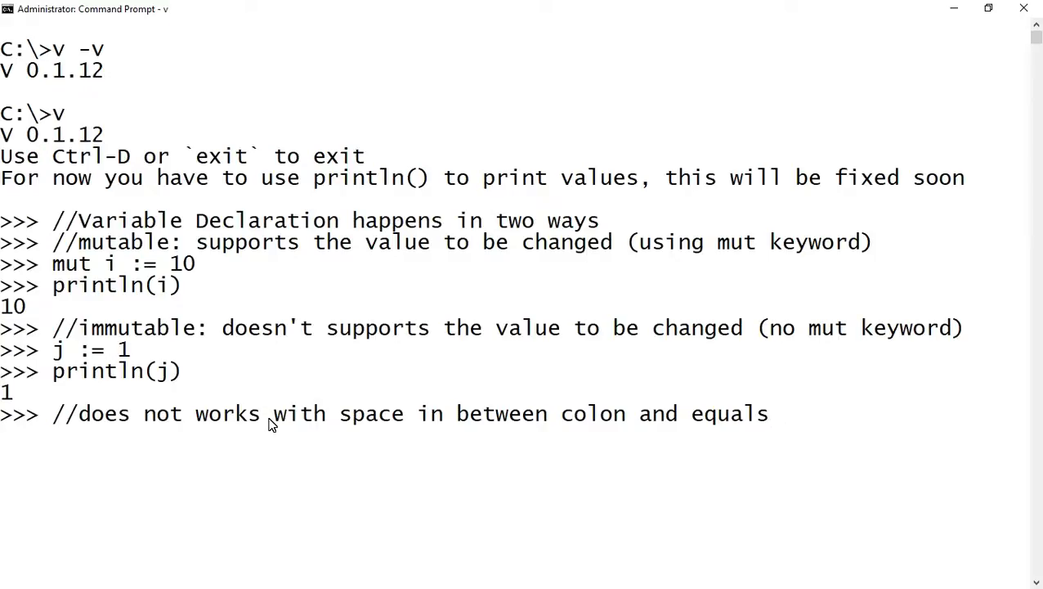
Enter k : = 'no space please!' // panics like hell! to show the spaced colon-equals crashes the REPL.
key(enter)
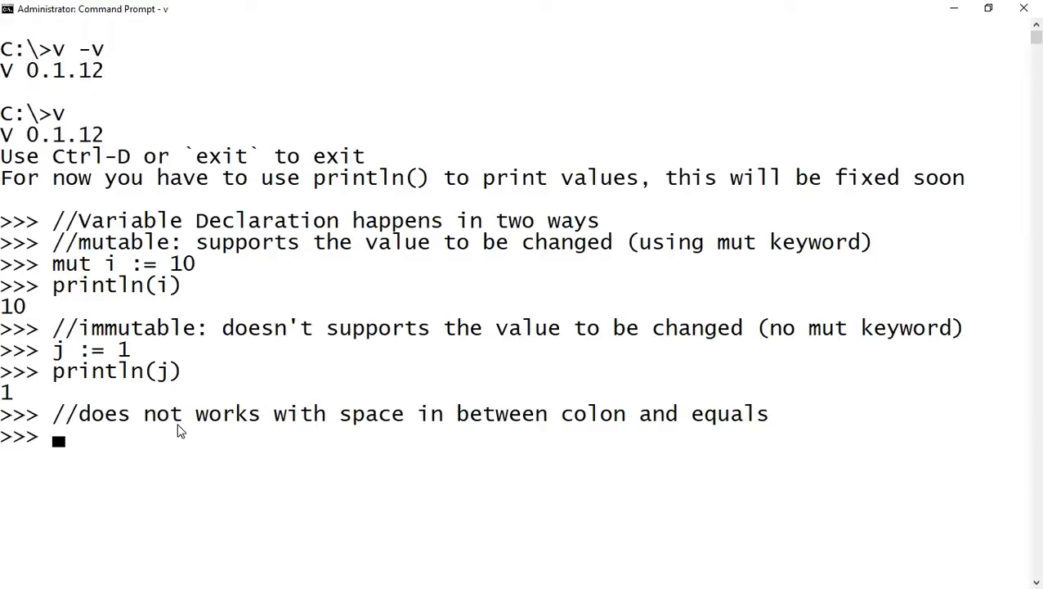
text(k :)
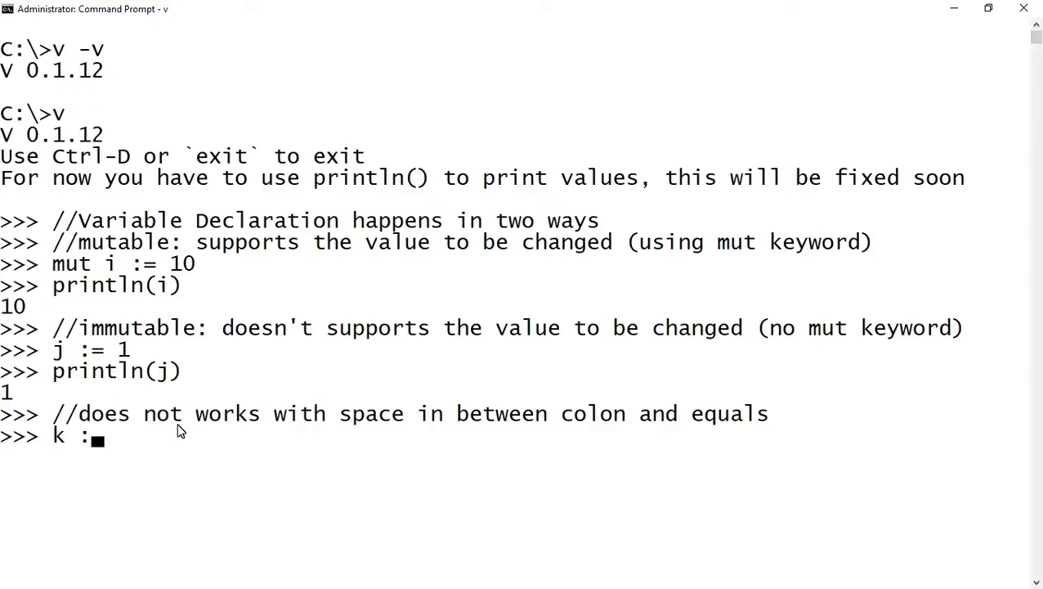
text(= 'no)
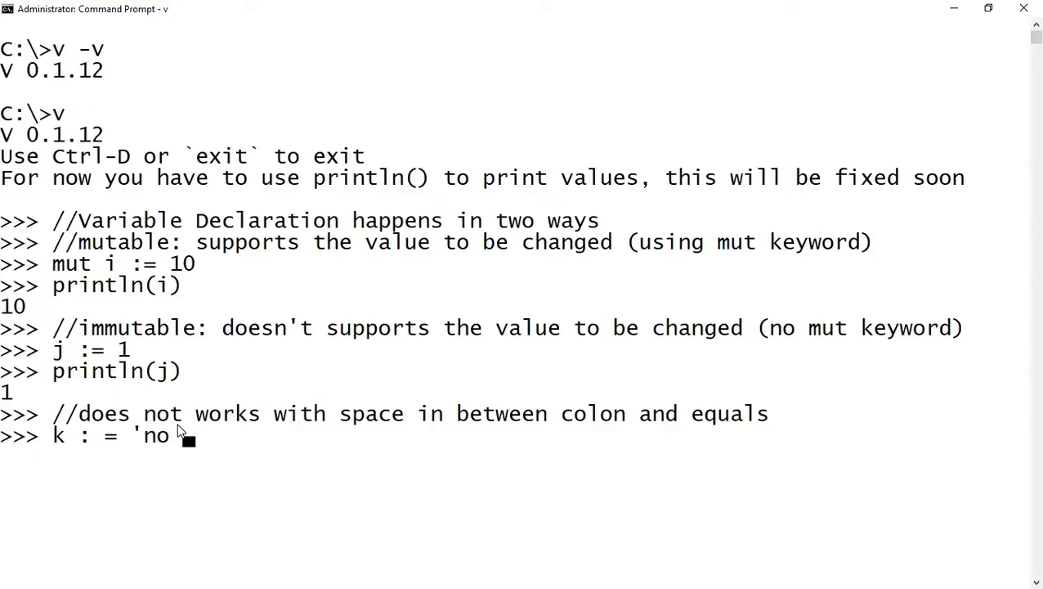
text(space pl)
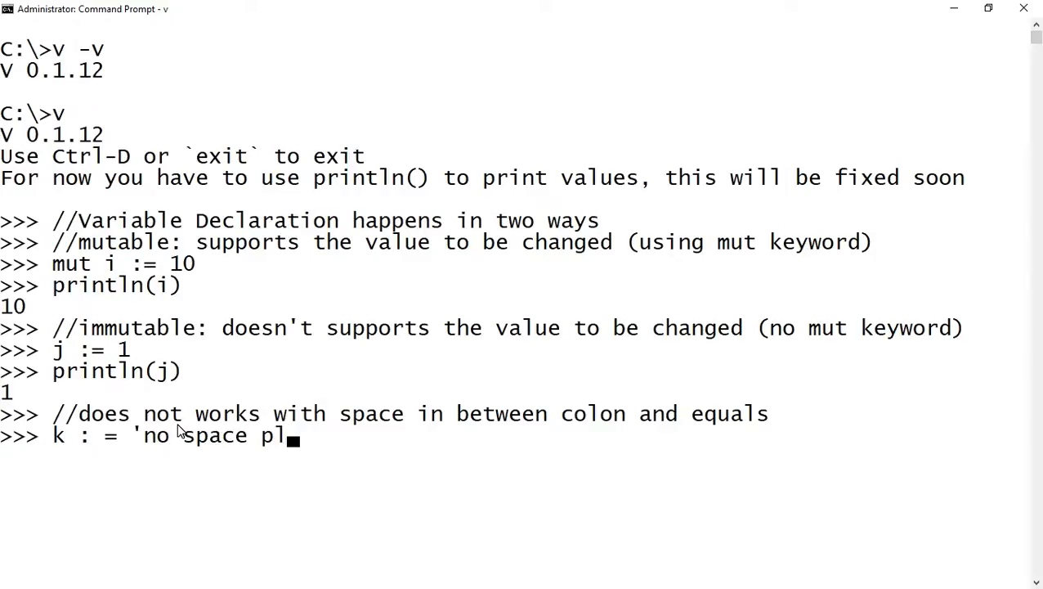
text(ease!')
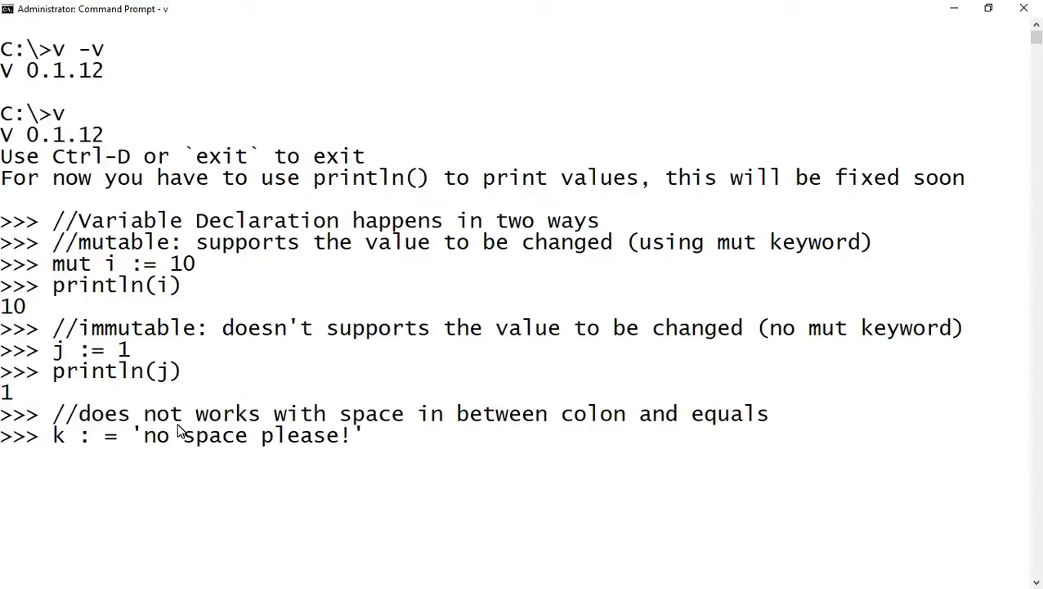
text(// panics)
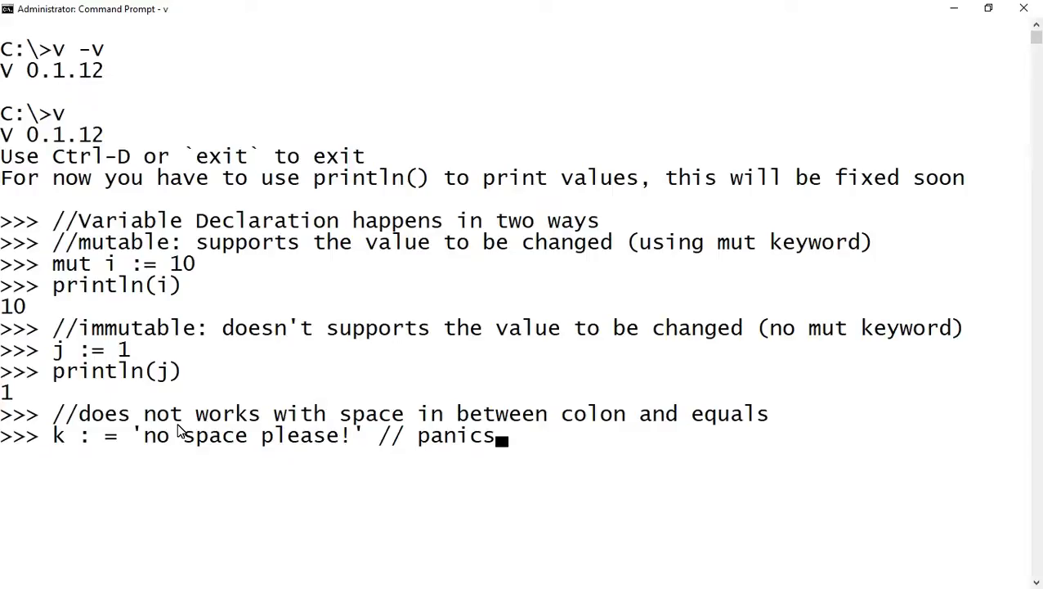
text(like hel)
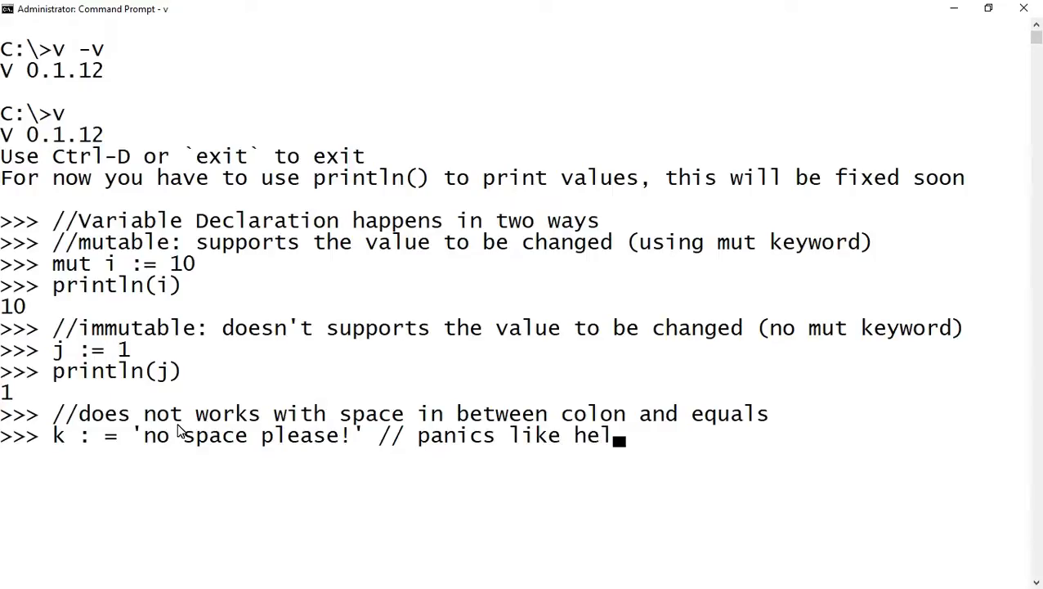
key(enter)
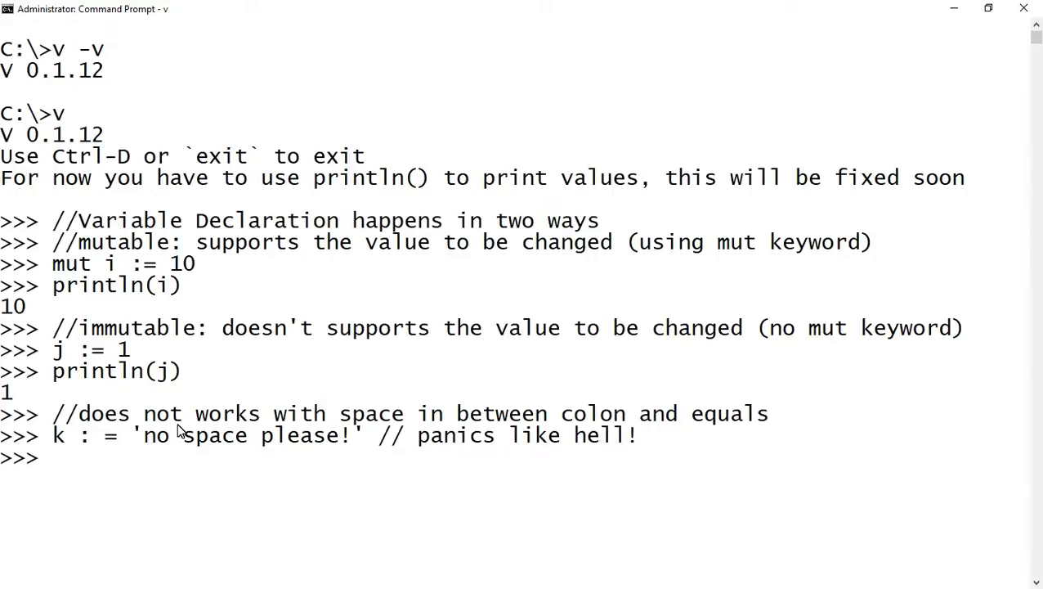
Begin typing a print after the crash before relaunching V.
text(print)
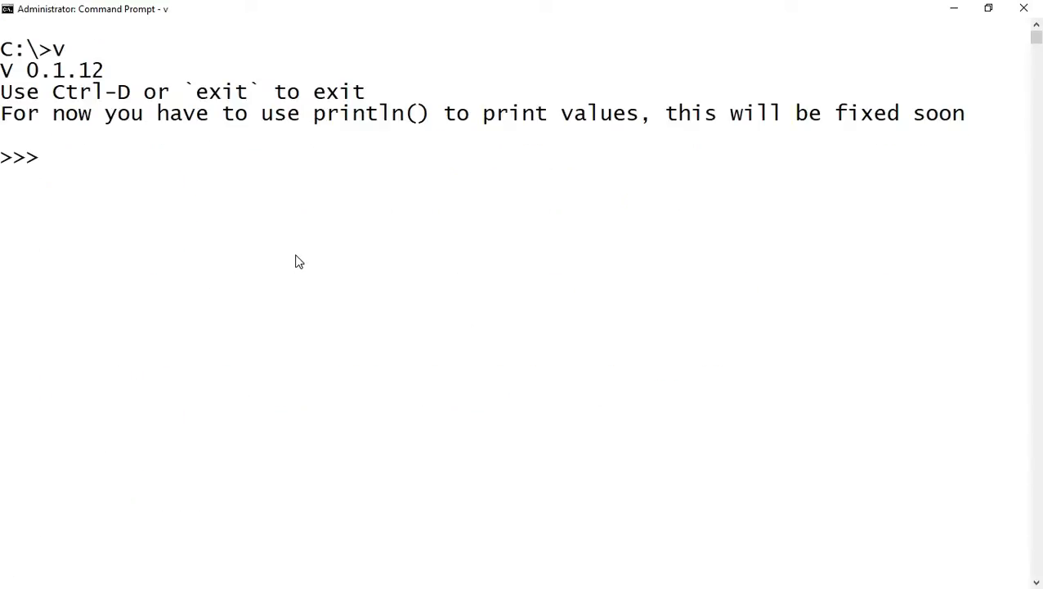
Comment that = is the assignment operator, declare mut i:= 2 and print it.
text(// = is used as Assignment operator for mutable variables)
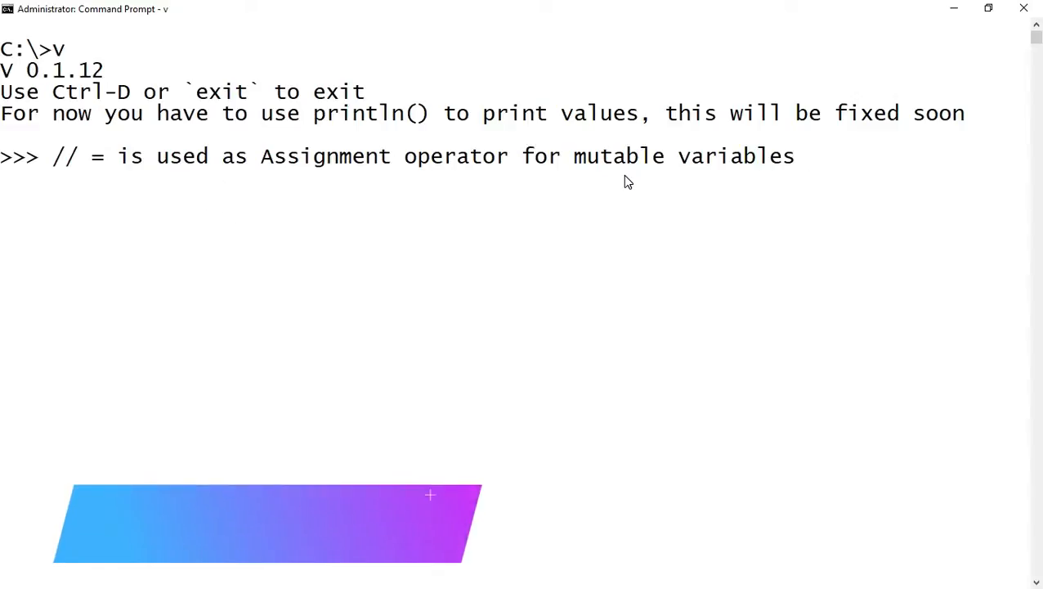
text(mut)
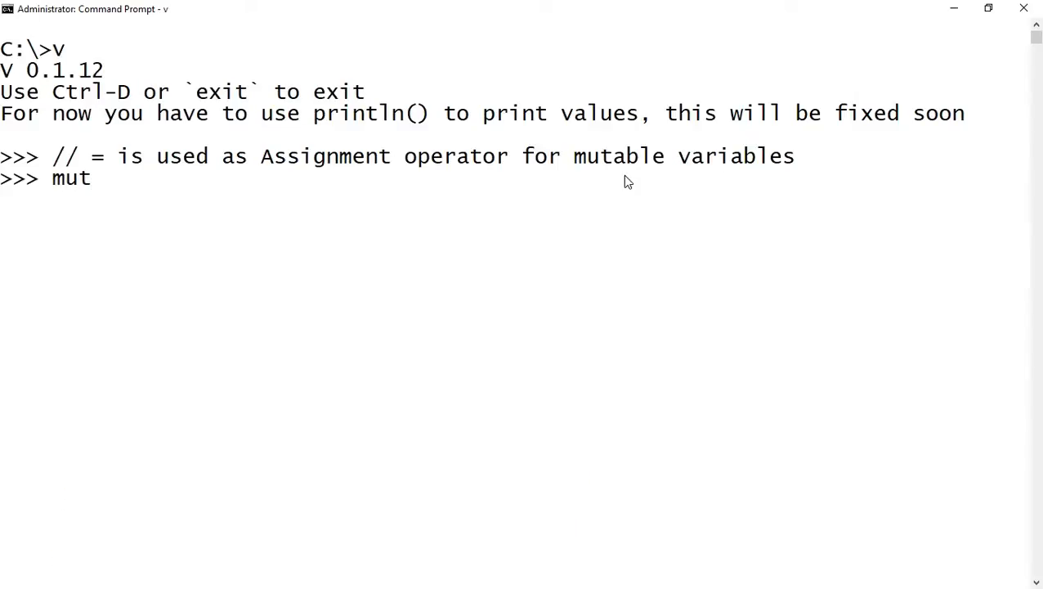
text(i:)
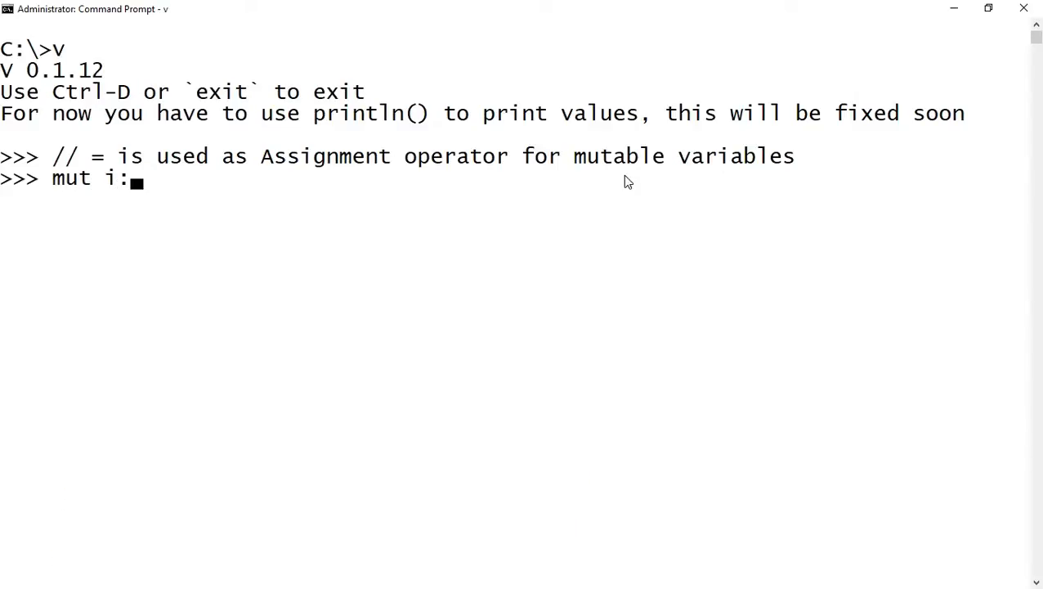
text(= 2)
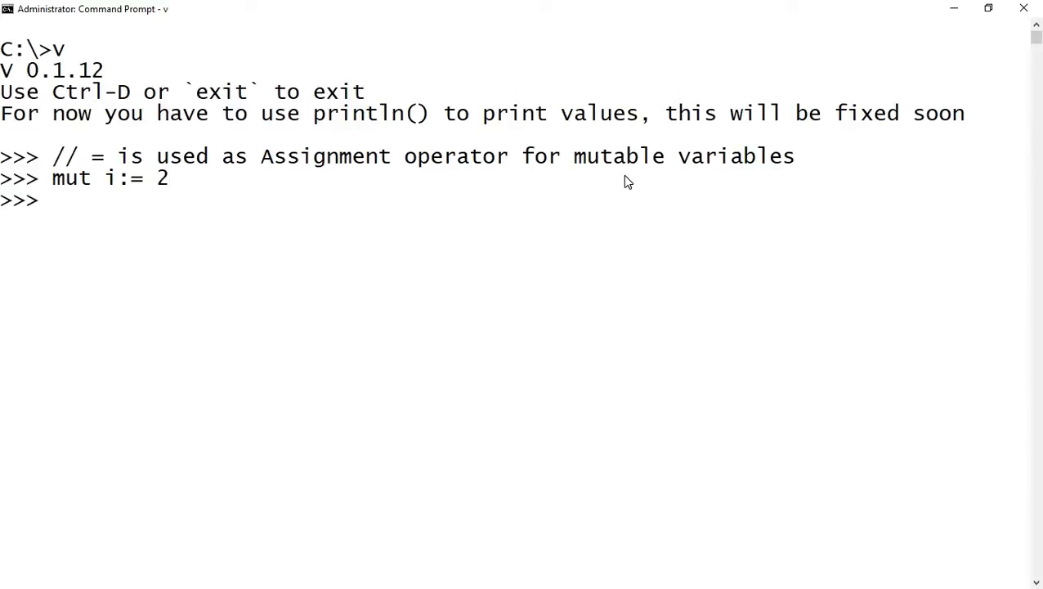
text(println(i)
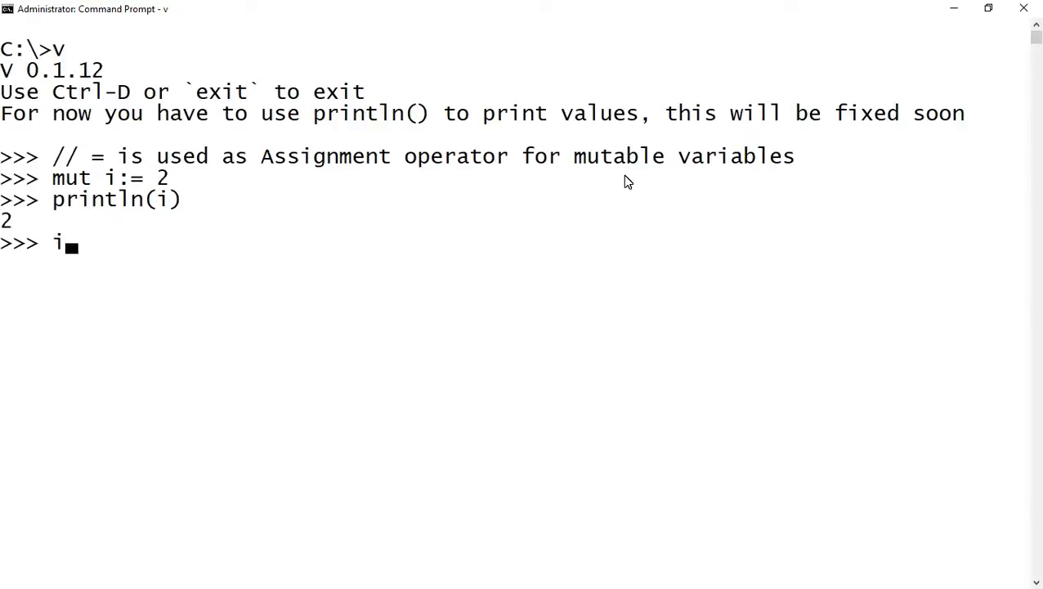
Reassign i = 3 and run println(i) to show 3.
text(= 3)
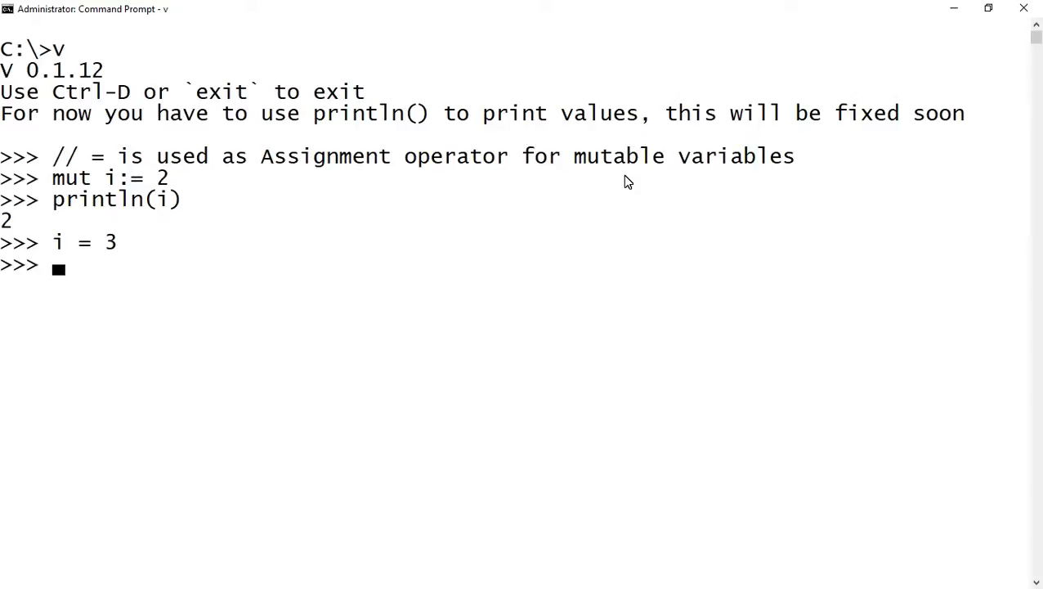
text(println)
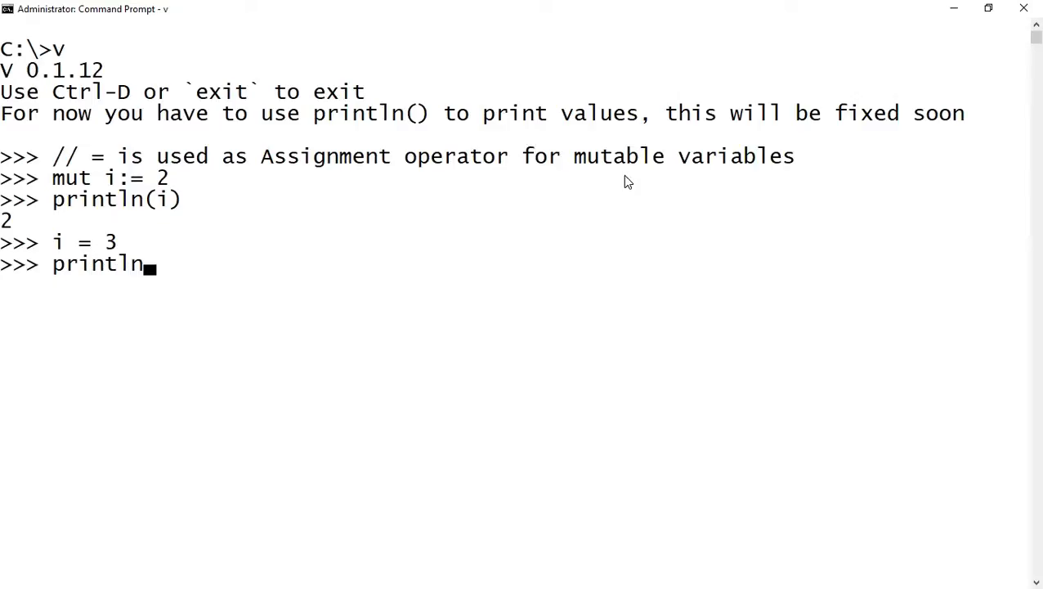
text((i))
text(mut k)
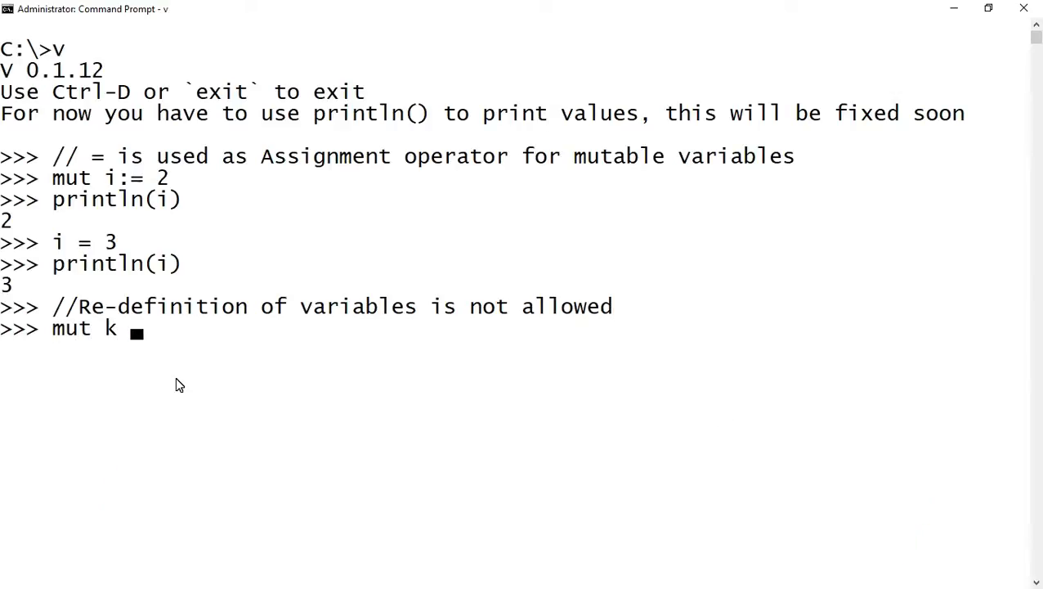
Declare mut k := 7 and run println(k) showing 7.
text(:=)
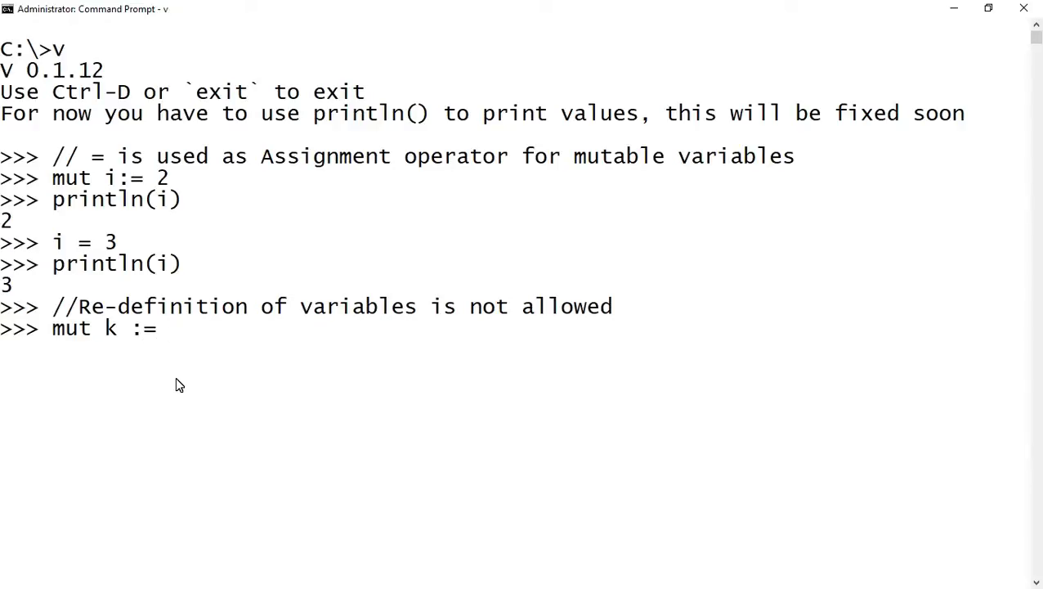
text(7)
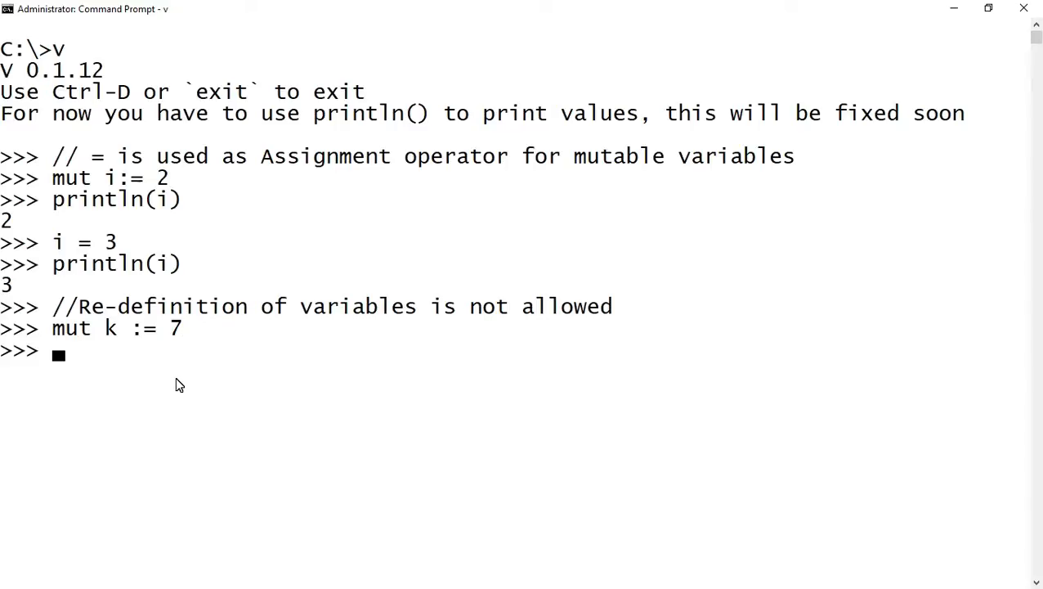
text(println()
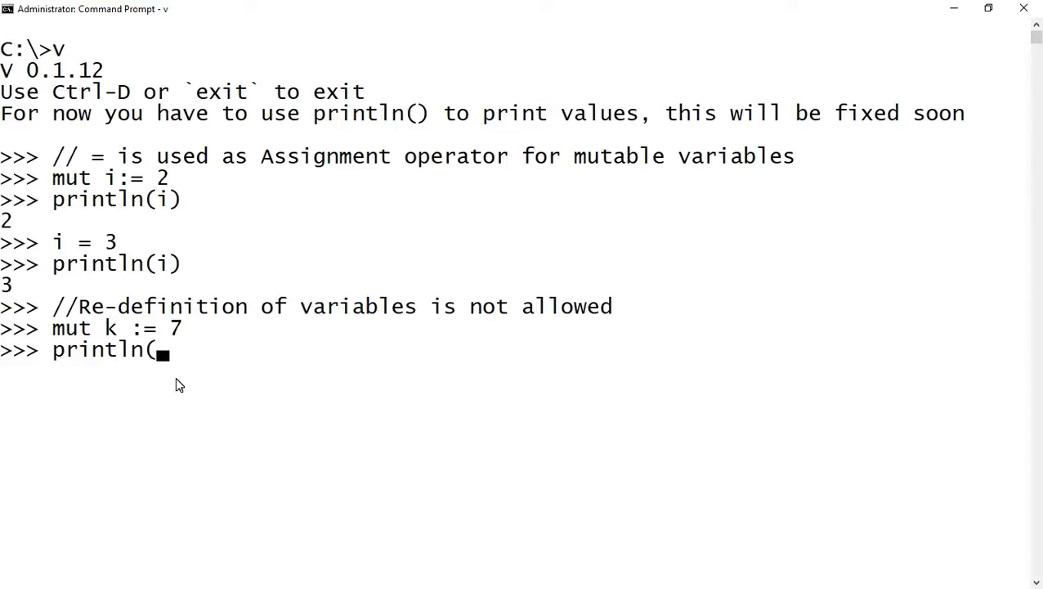
text(k))
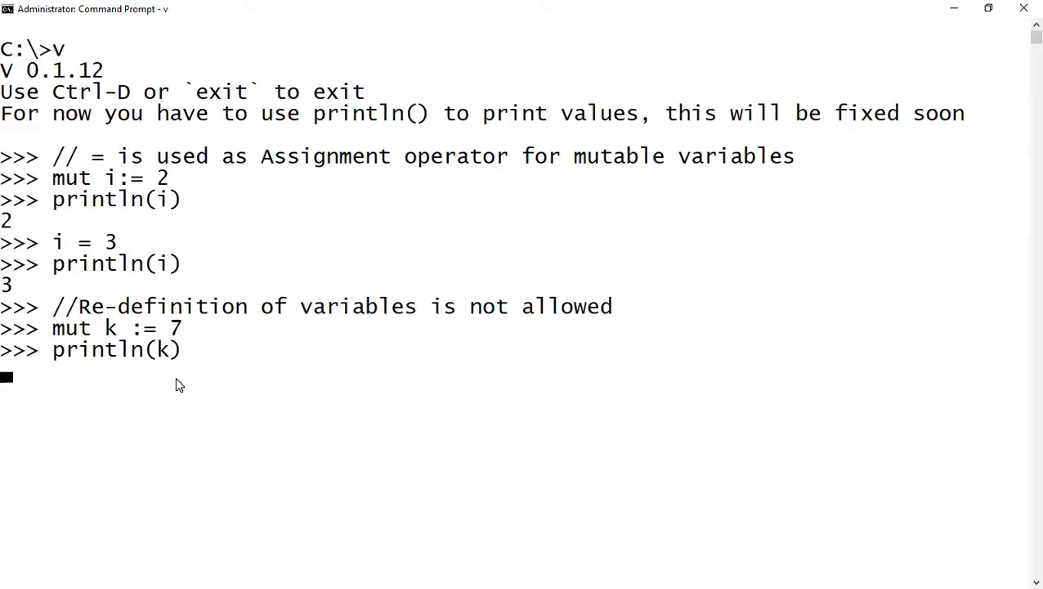
Redeclare mut k := 8 and try println to show redefinition is rejected.
text(mut k)
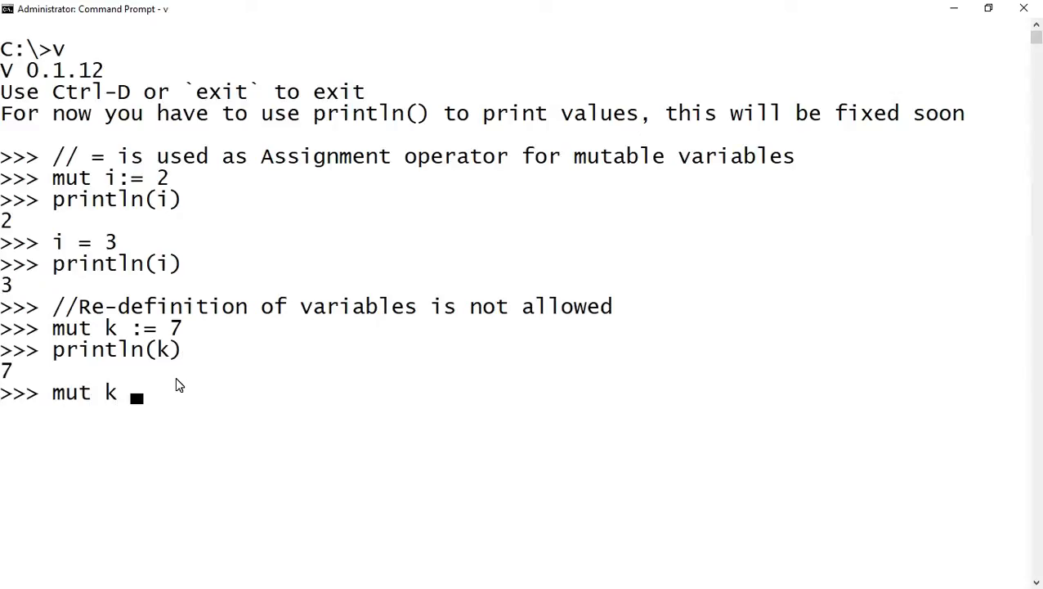
text(:=)
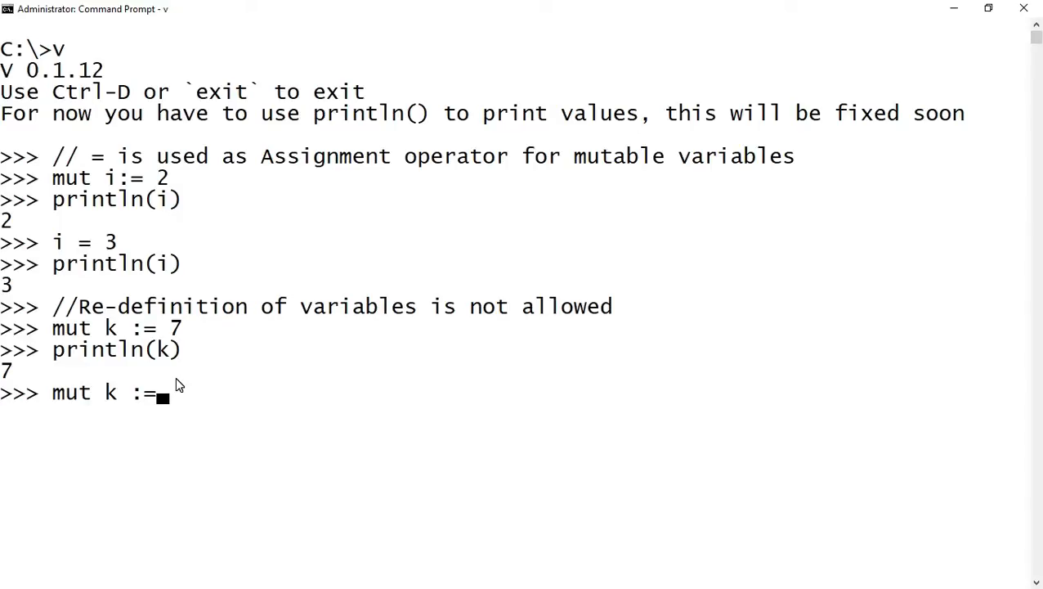
text(8)
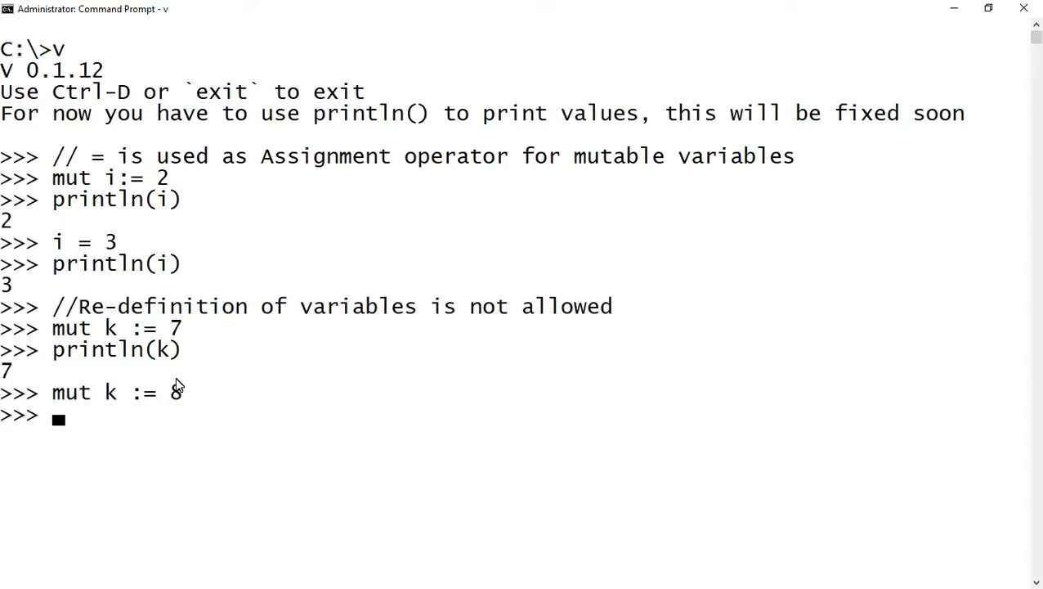
text(println)
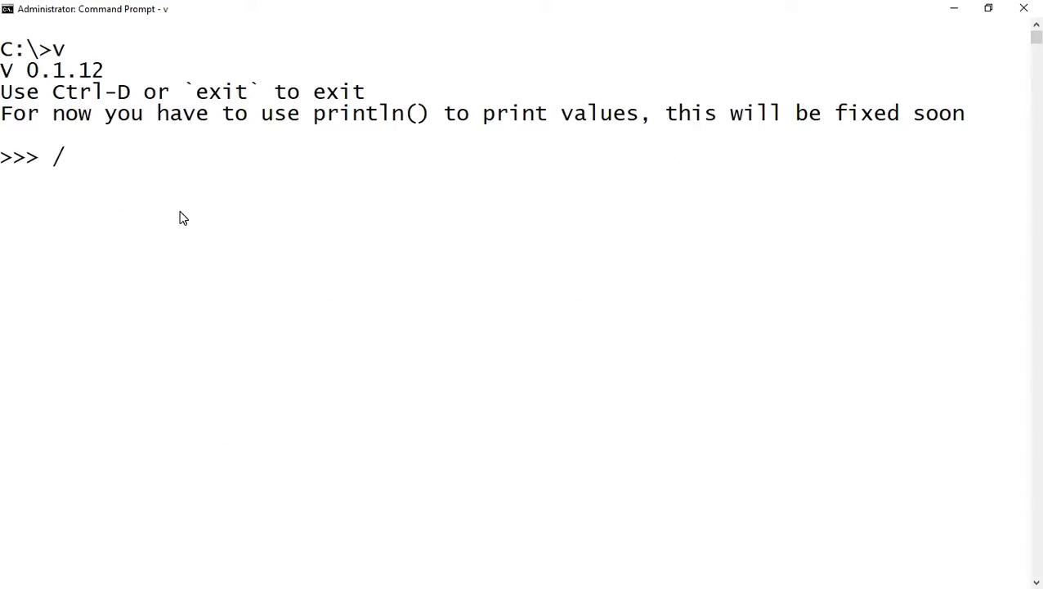
Comment that reassignment is allowed, declare mut i := 'hello' and print hello.
text(/Re-assignment of mutable variables is allowed)
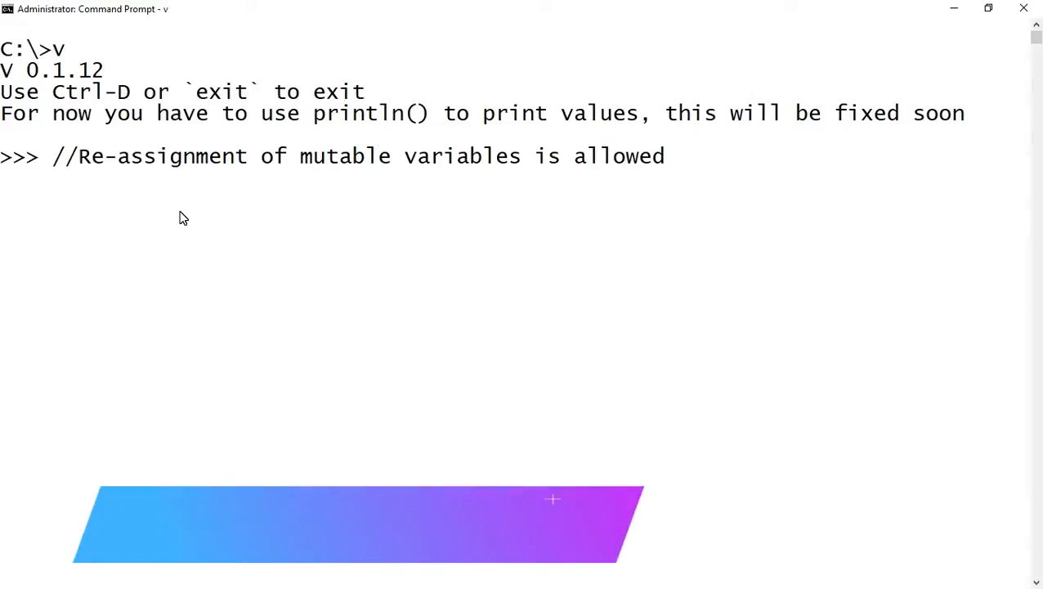
text(mut i :)
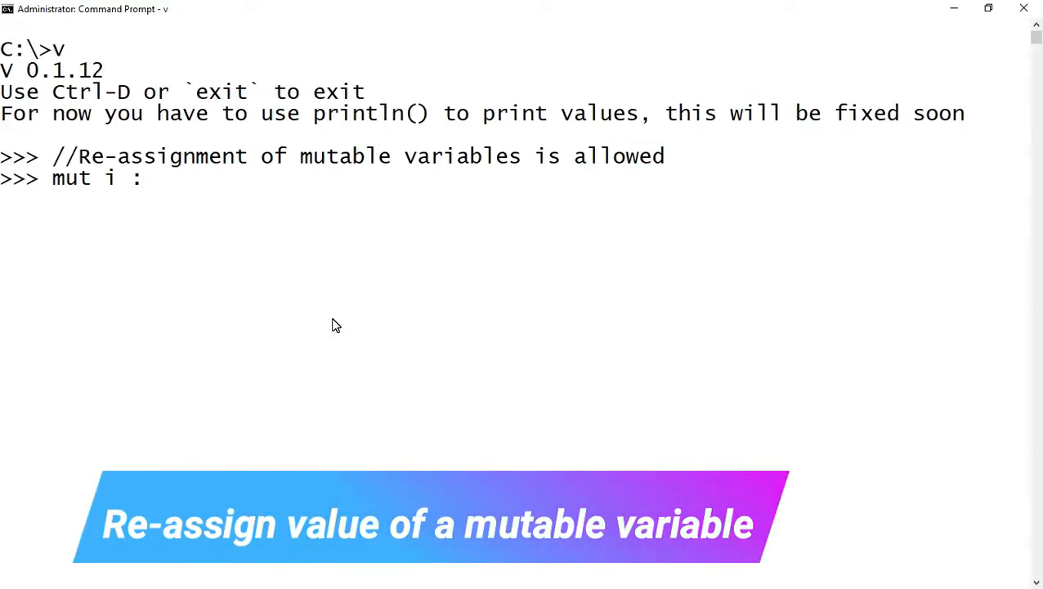
text(= 'h)
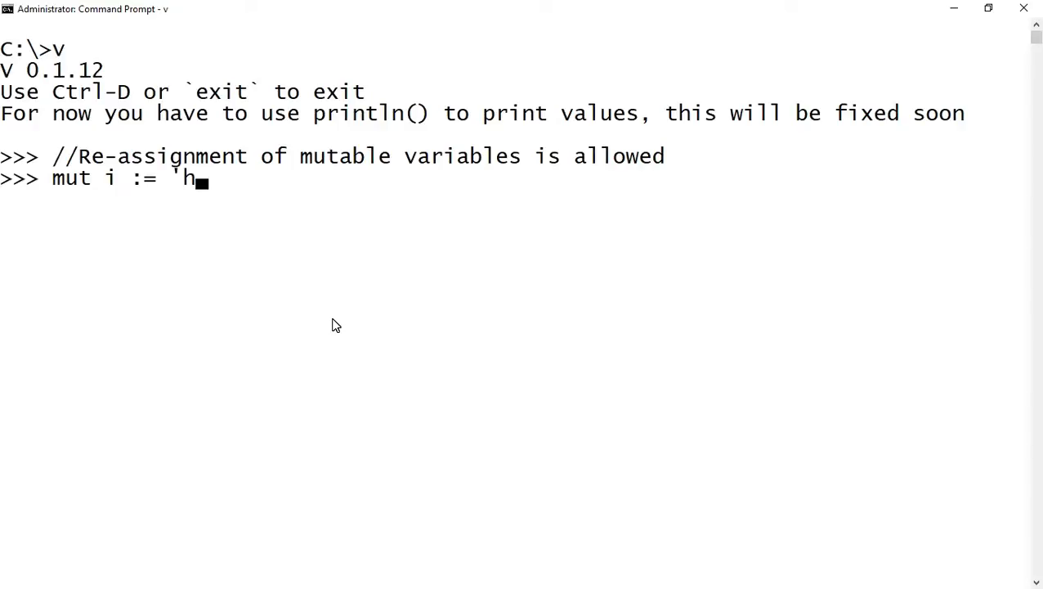
text(ello')
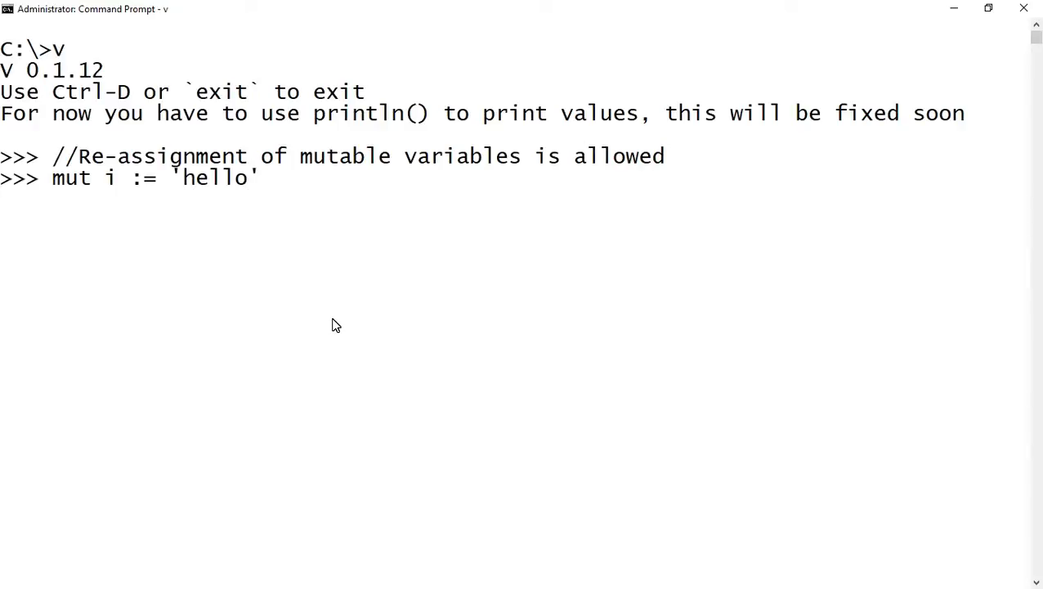
text(print)
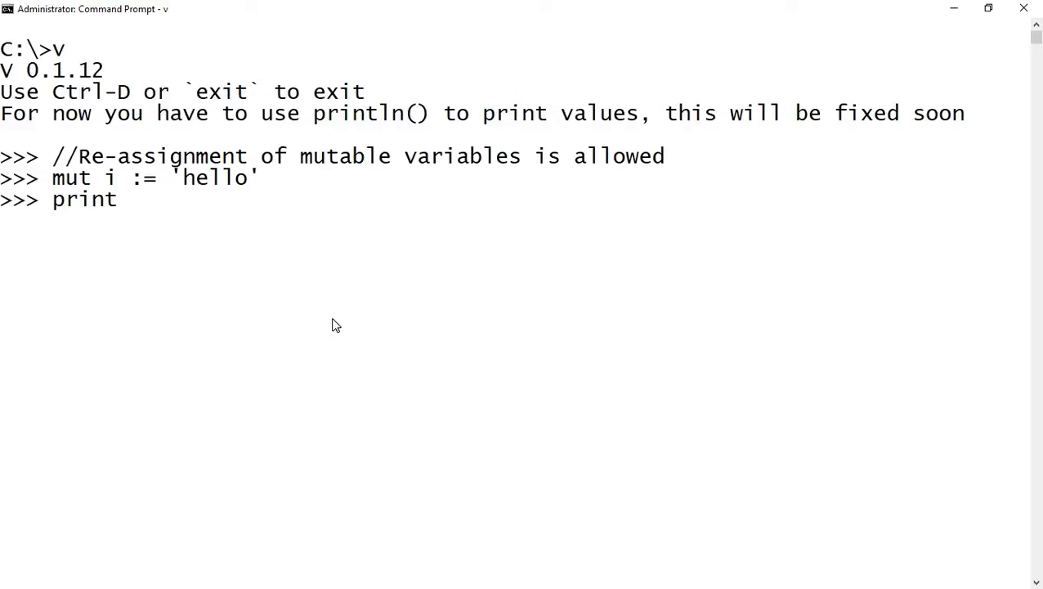
text(ln(i))
text(i =)
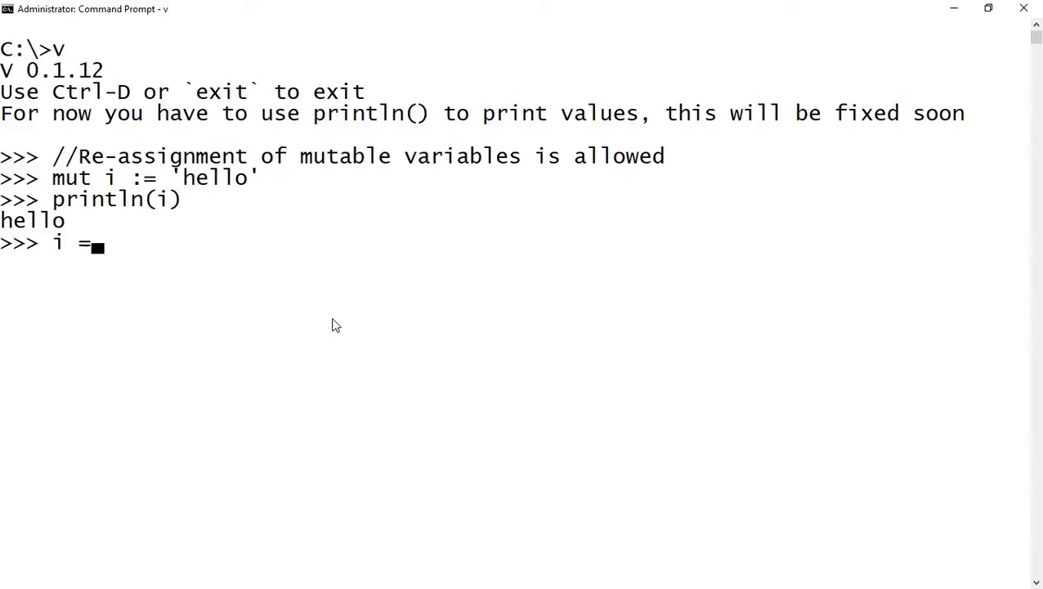
Reassign i = 'hi' and run println(i) again.
text(')
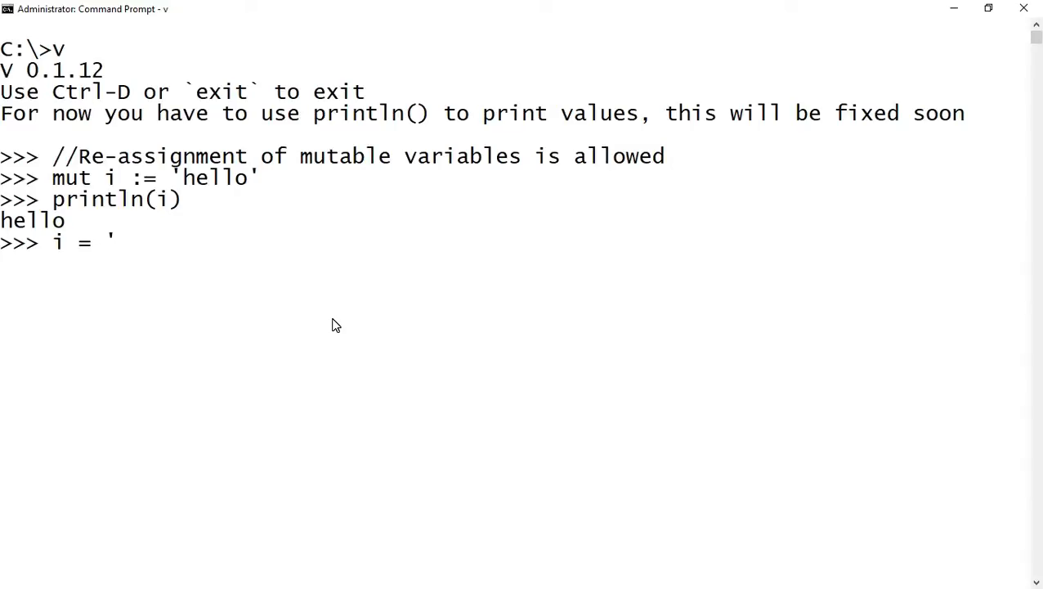
text(hi')
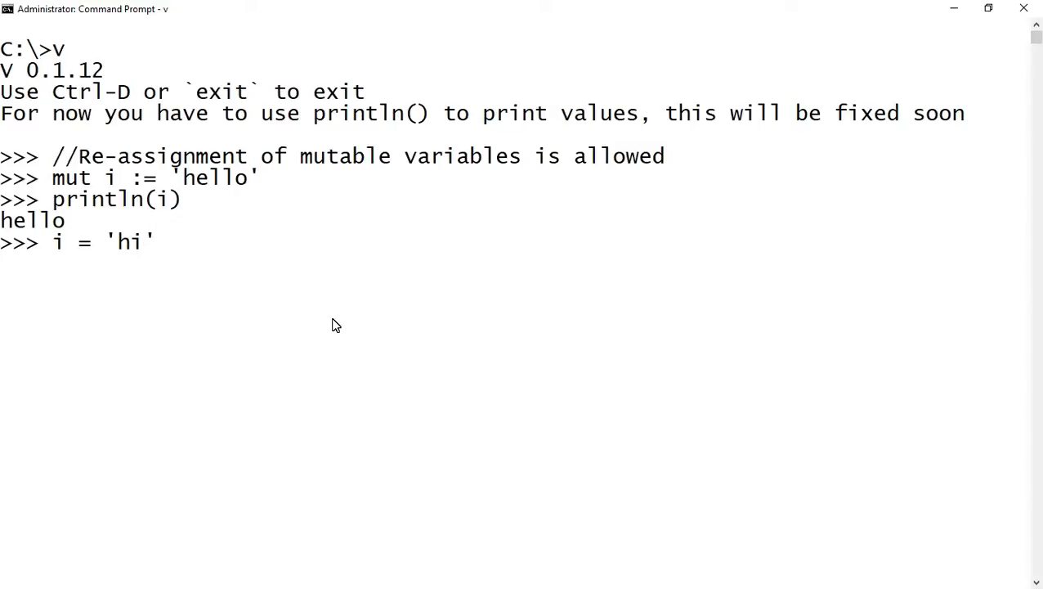
text(printl)
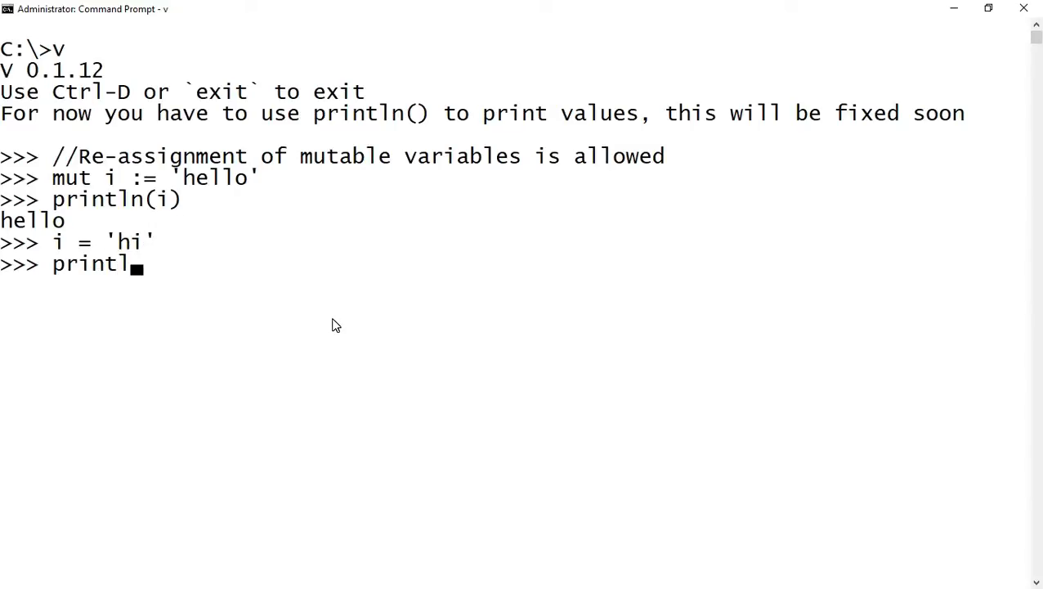
text(n(i))
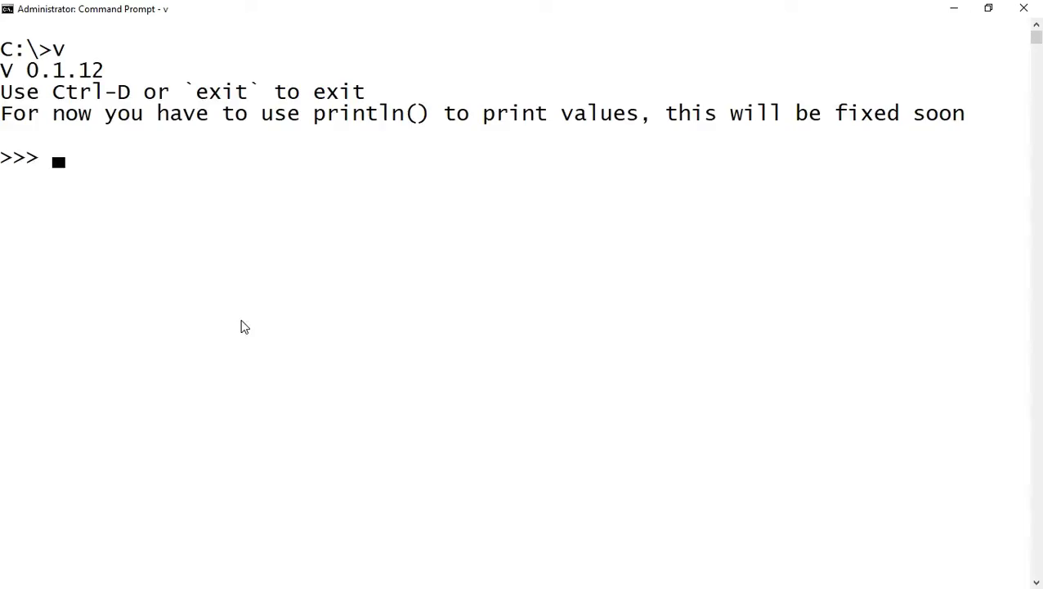
Add a //Comments in vlang heading and declare i := 'example of single line comment'.
text(//Comments in vlang)
text(// Single line comment // starts with double forward slashes)
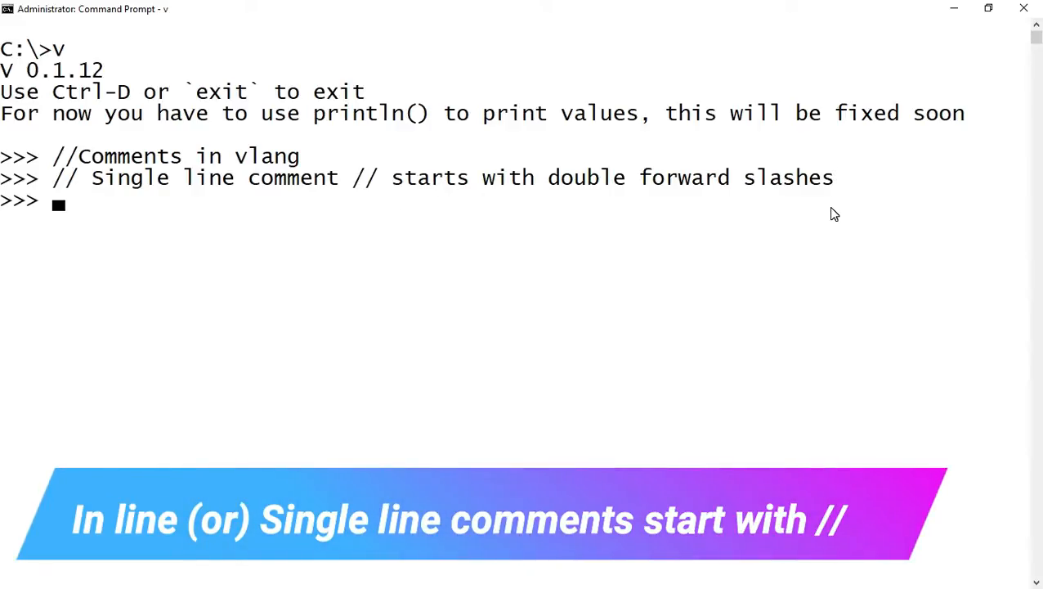
text(i)
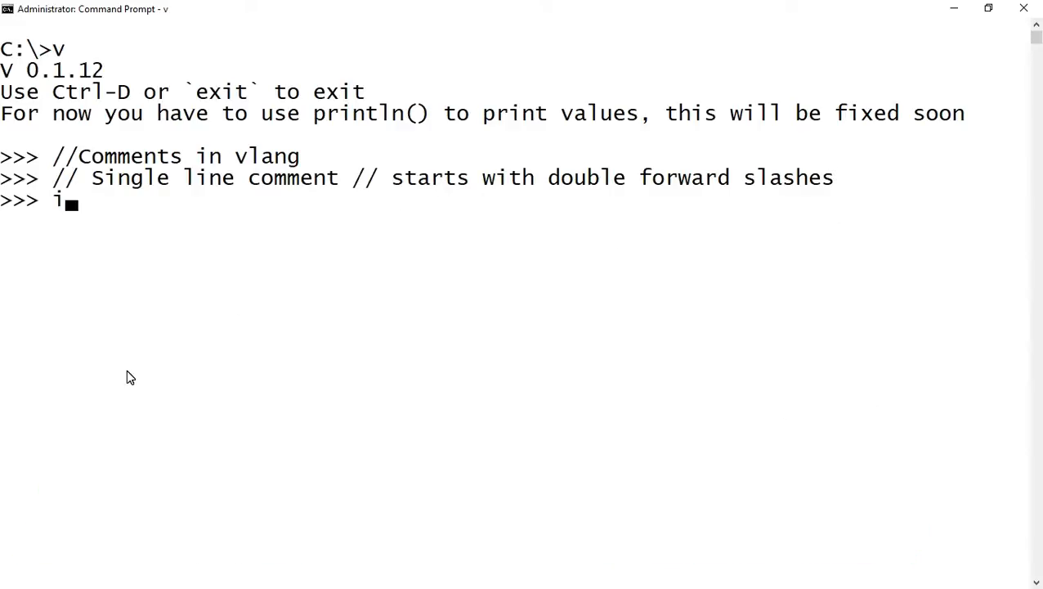
text(:=)
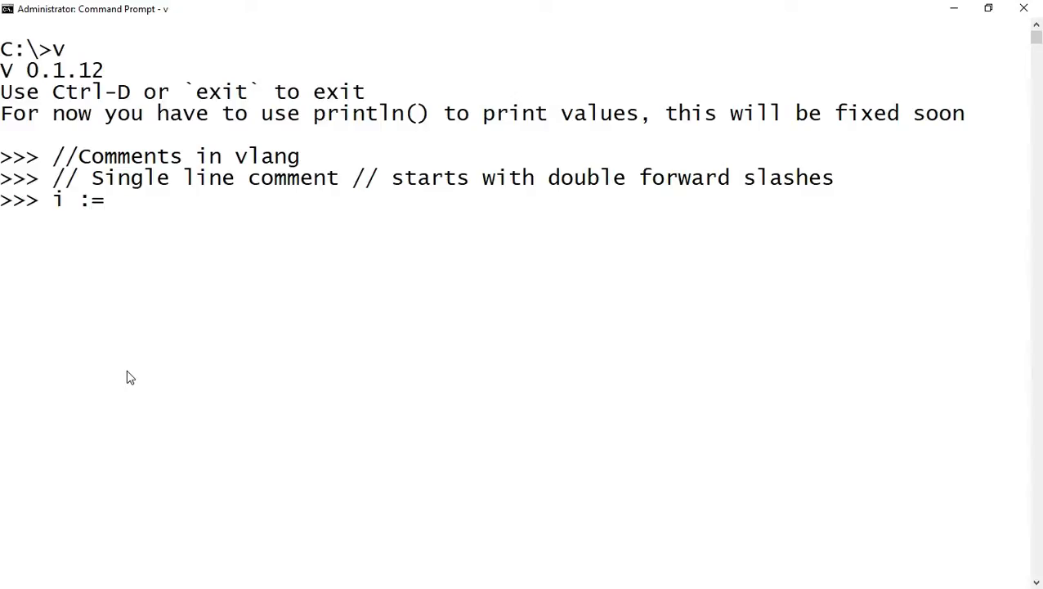
text('exampl)
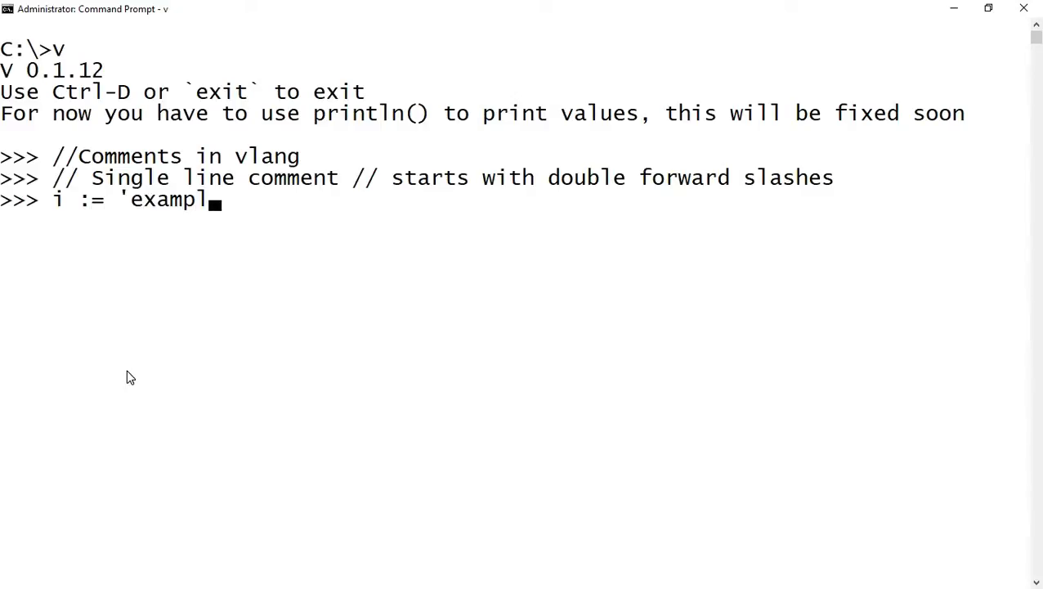
text(e of single line comm)
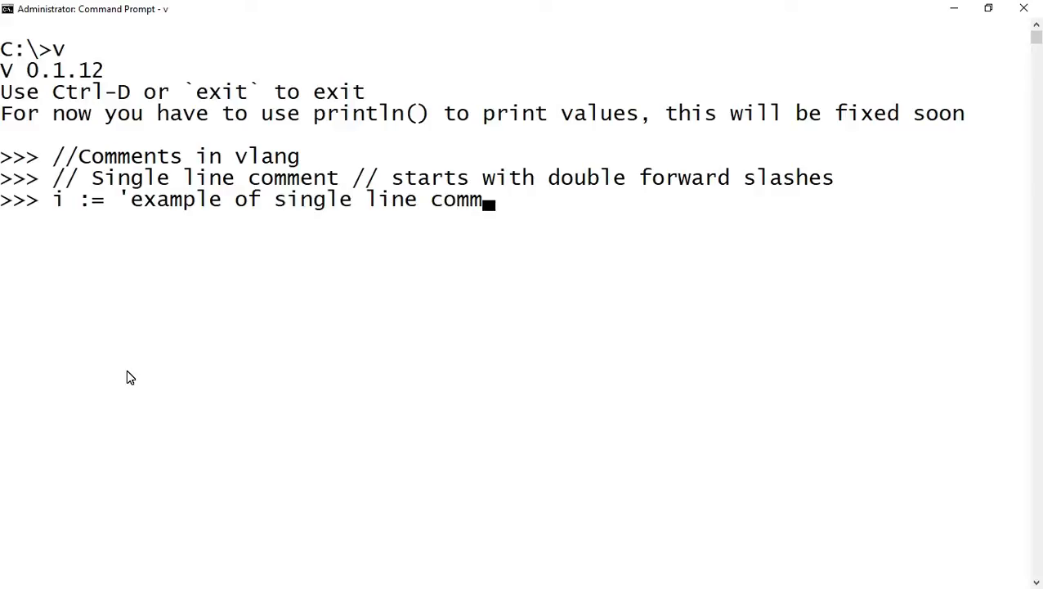
text(ent)
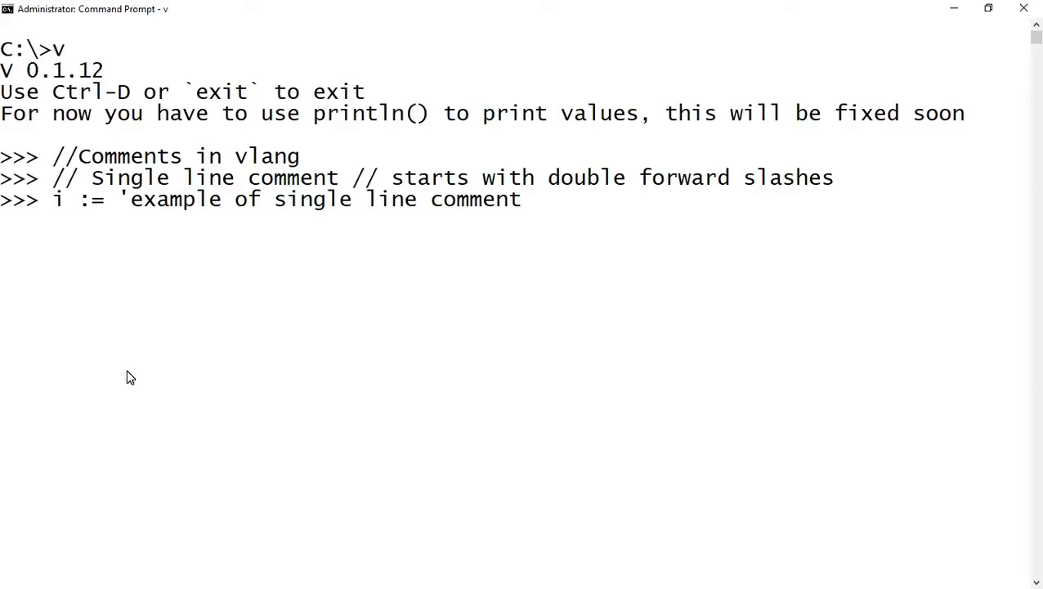
Append the trailing comment //i is assigned with a string and run println(i).
text(' //)
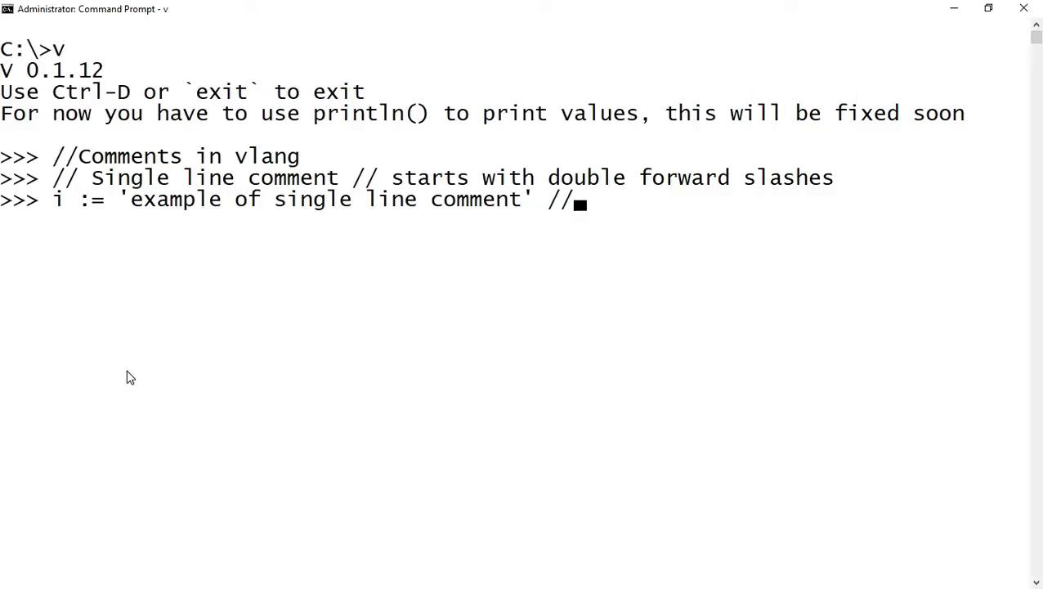
text(i is assign)
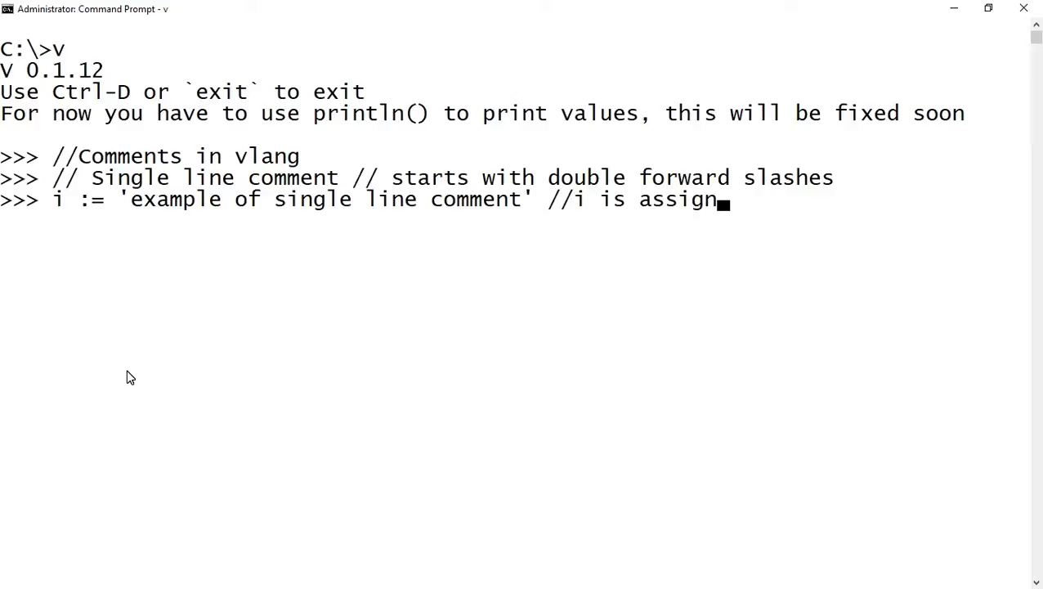
text(ed with a string)
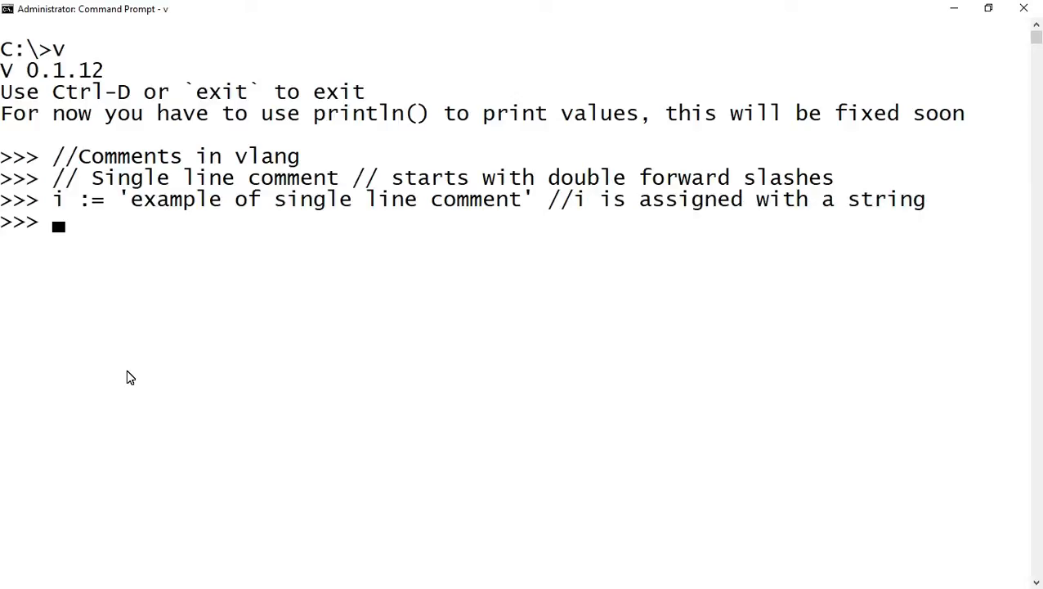
text(println(i)
text(//Multi line comments /* *)
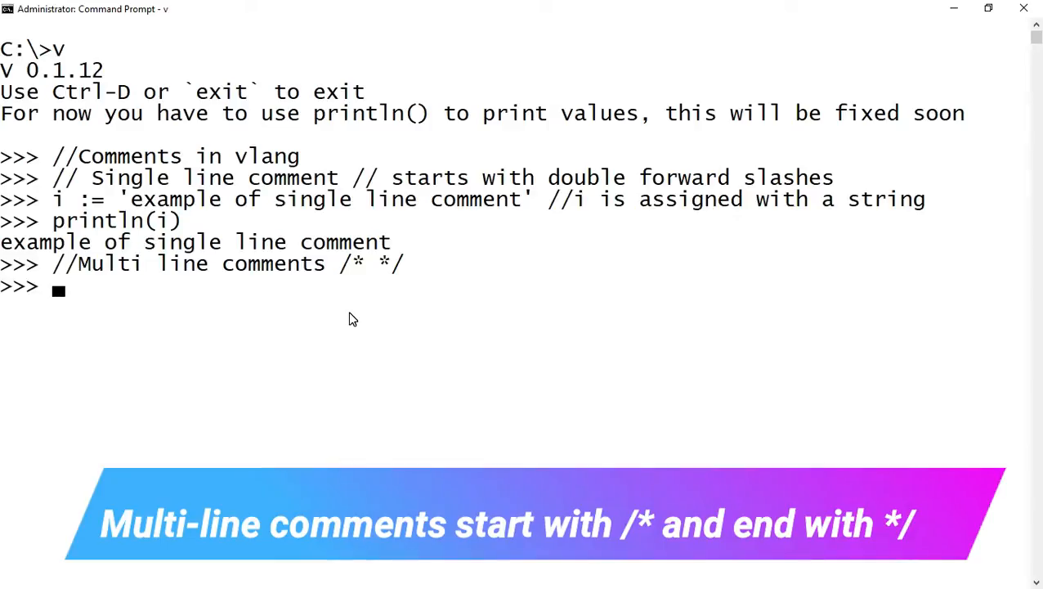
Open a /* multi-line comment with 'hi this is tutorial on vlang from TutLinks.com'.
text(/*)
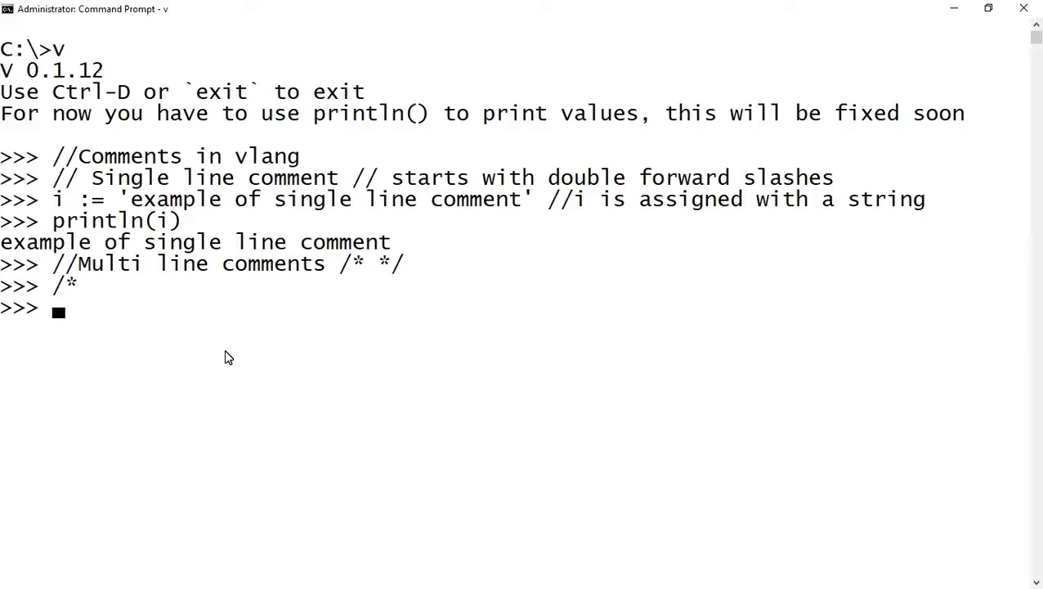
text(hi)
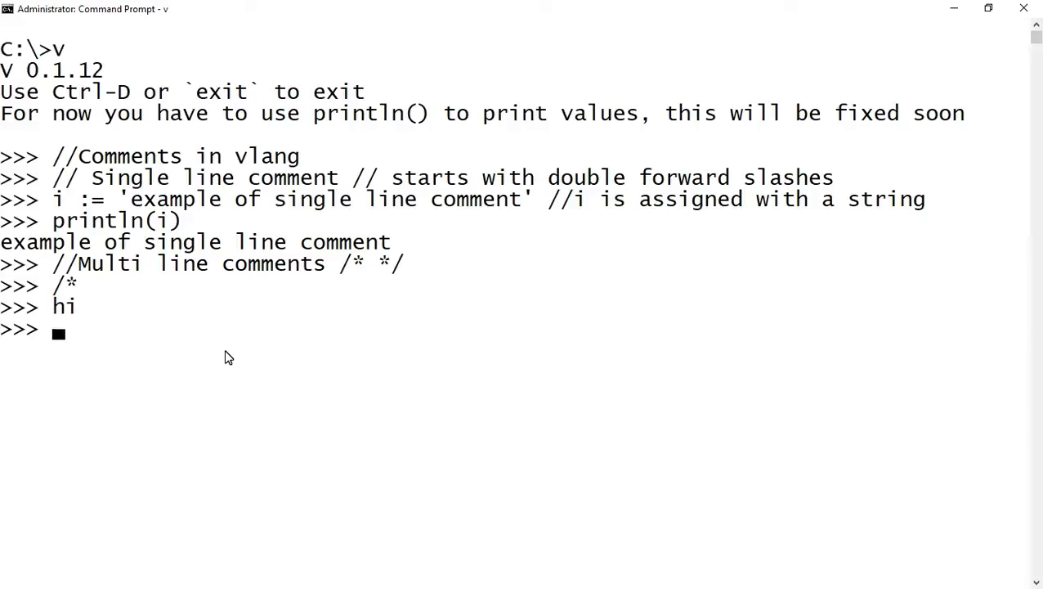
text(this is tut)
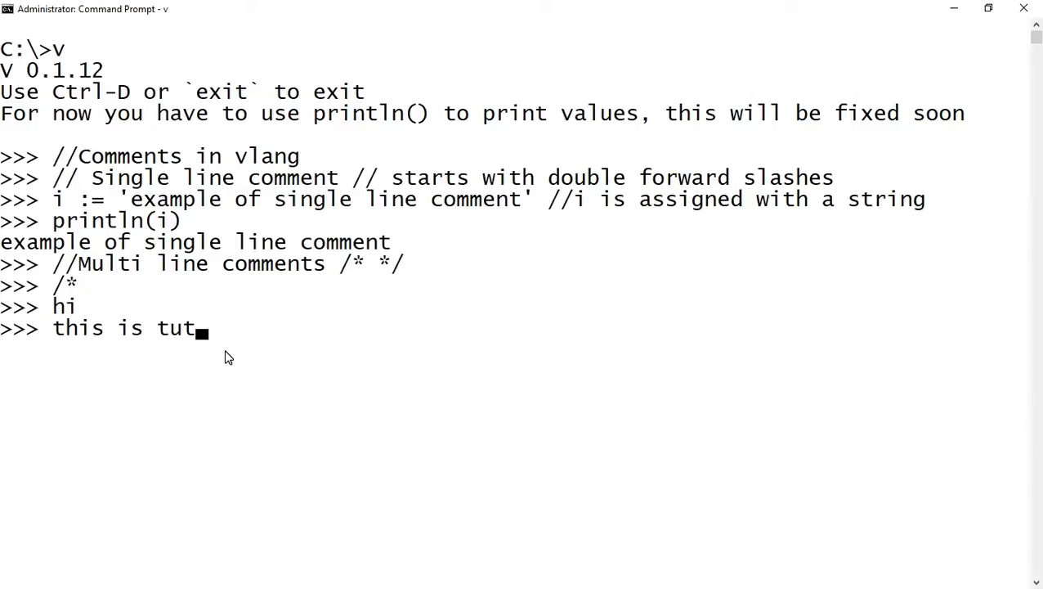
text(orial on)
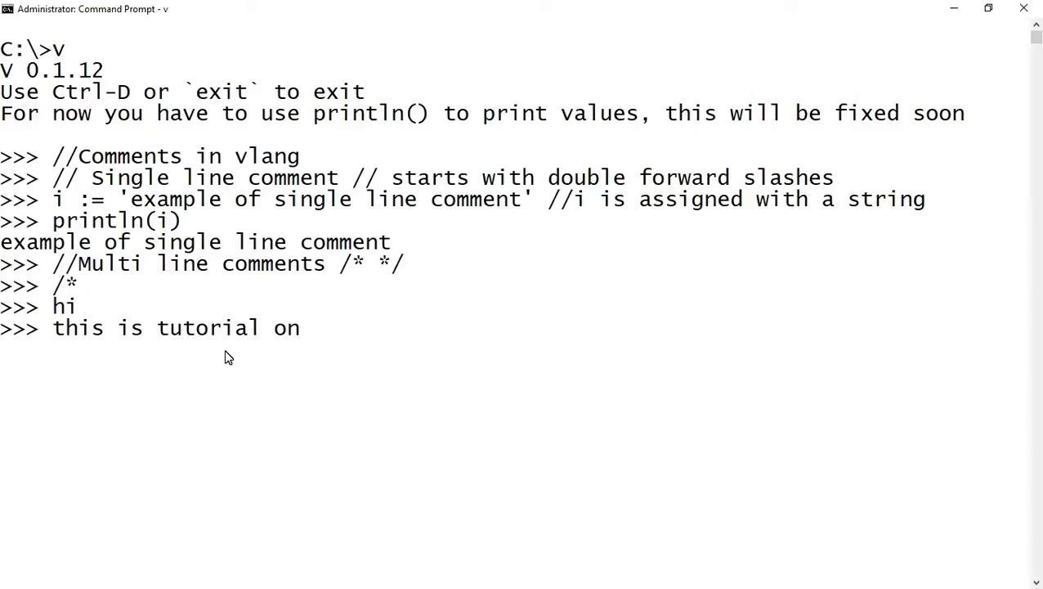
text(vlang)
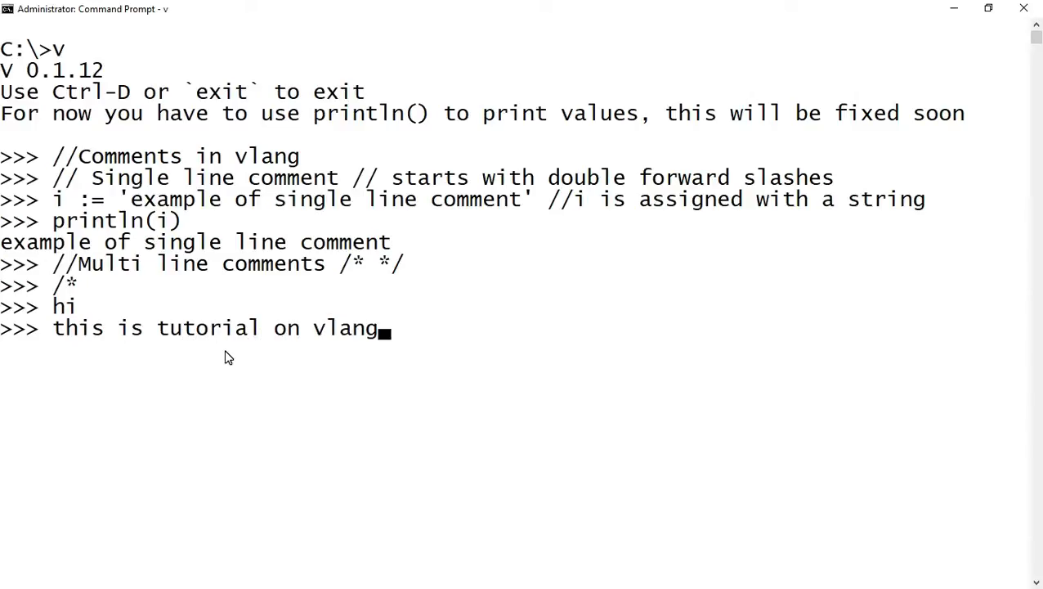
text(f)
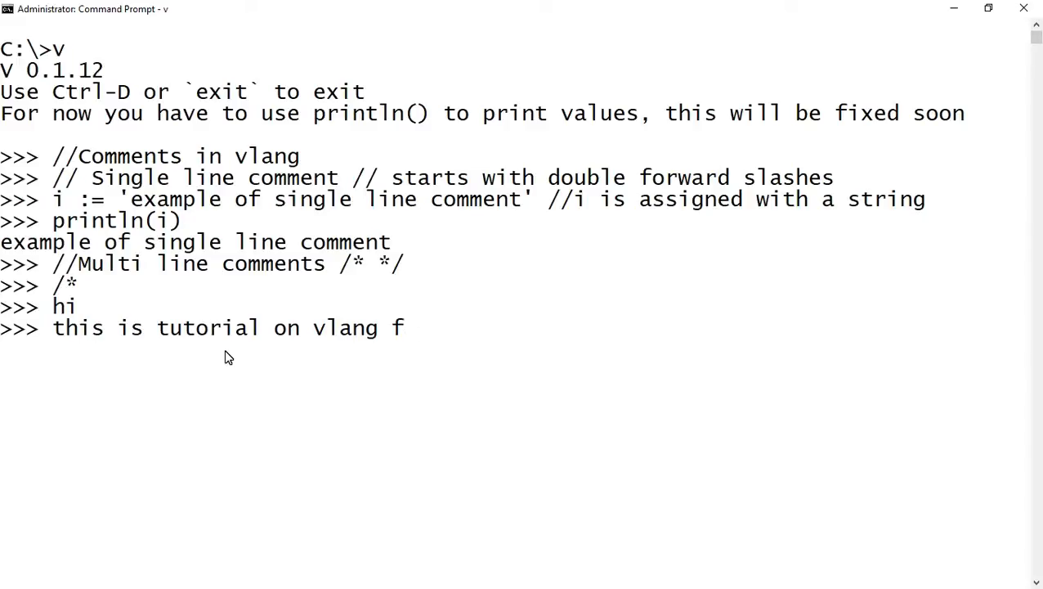
text(rom Tut)
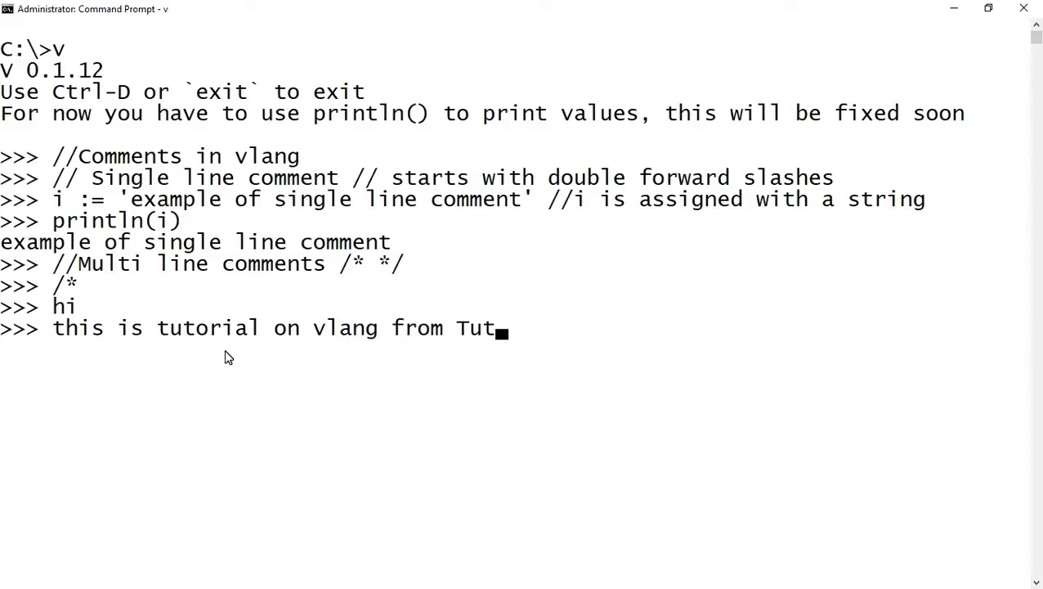
text(Links.com)
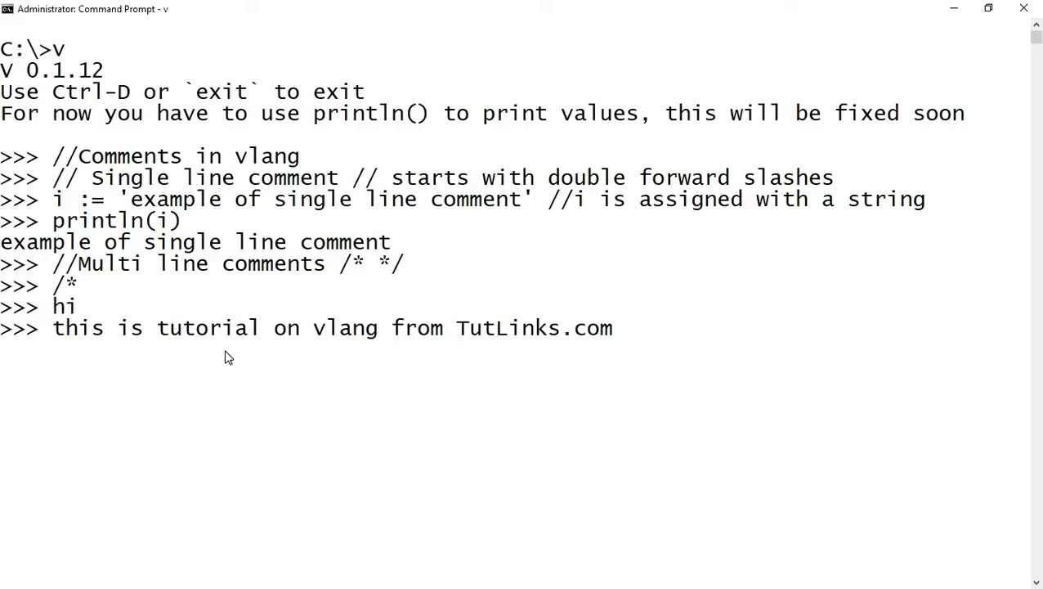
Add the comment line asking to subscribe for more videos.
text(s)
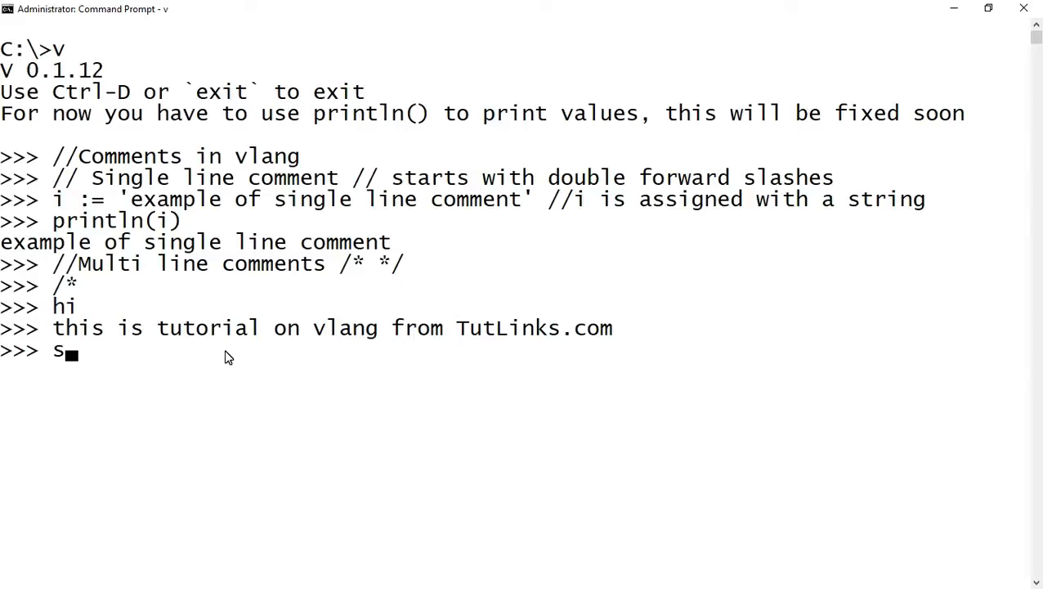
text(ubscr)
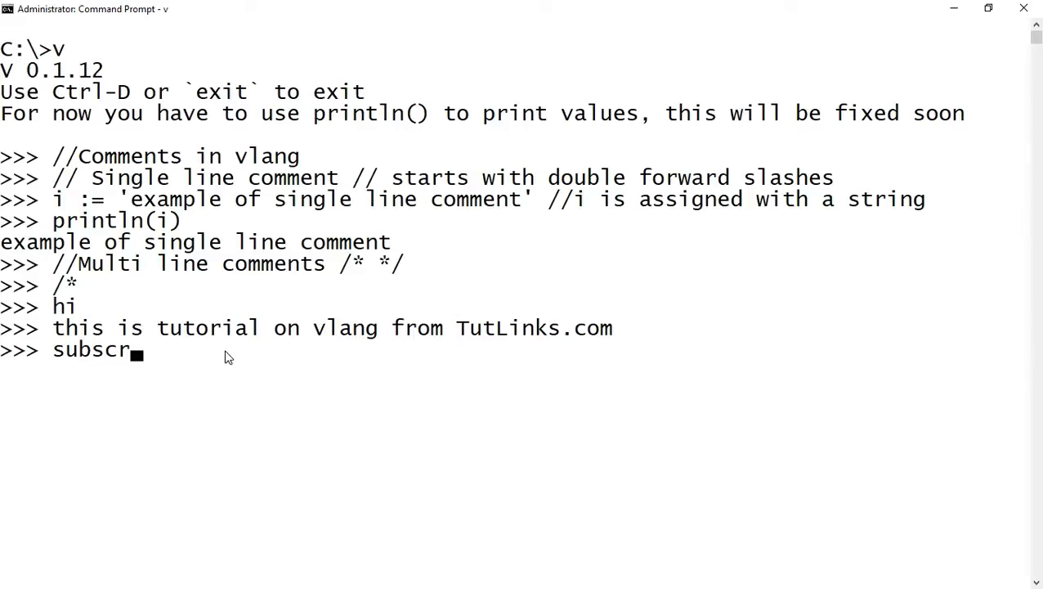
text(ibe to us on youtube for more intera)
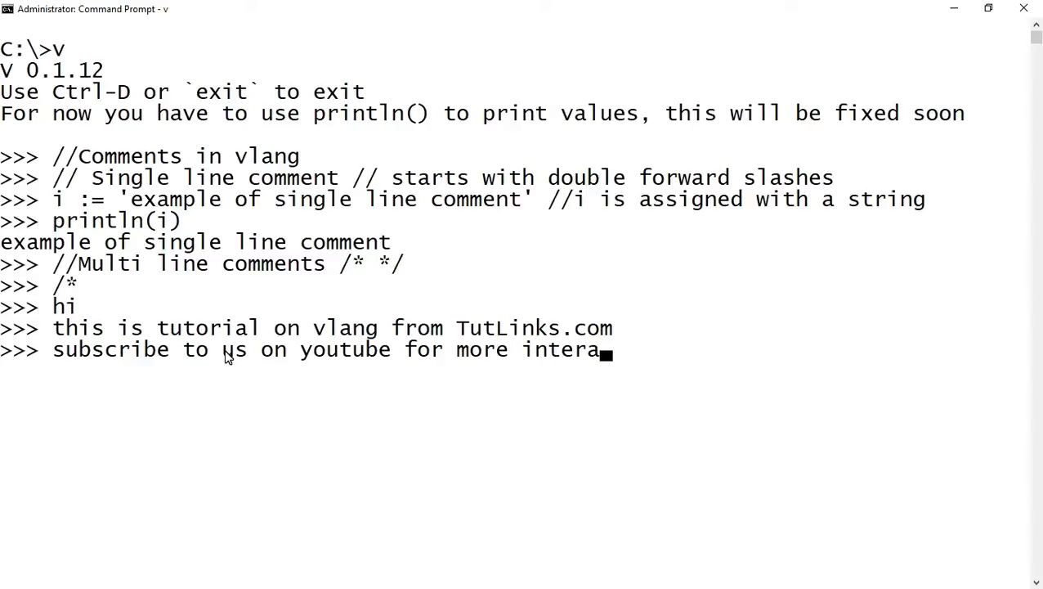
text(ctive vid)
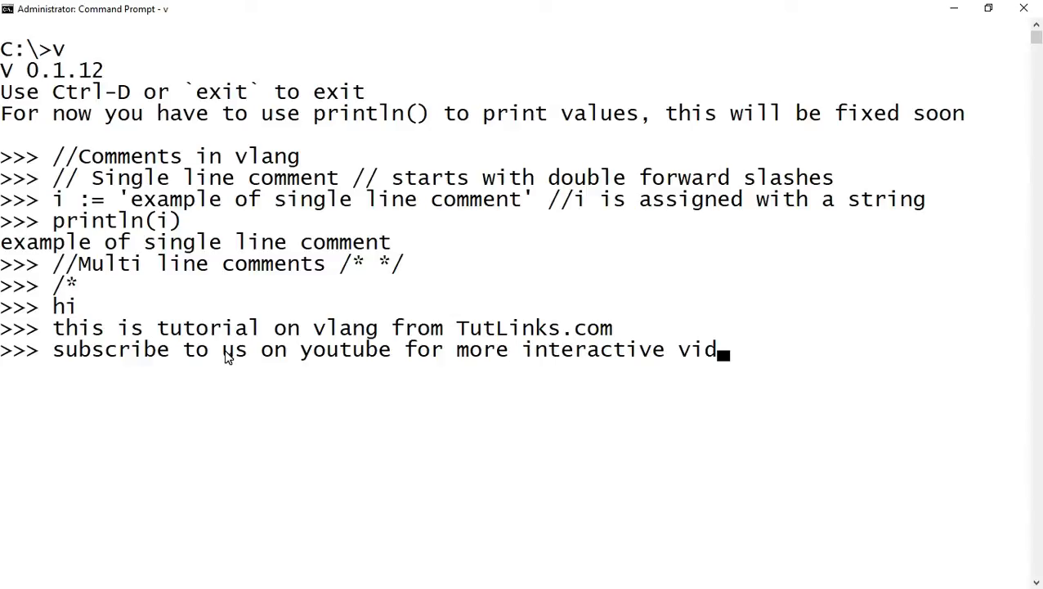
text(eos)
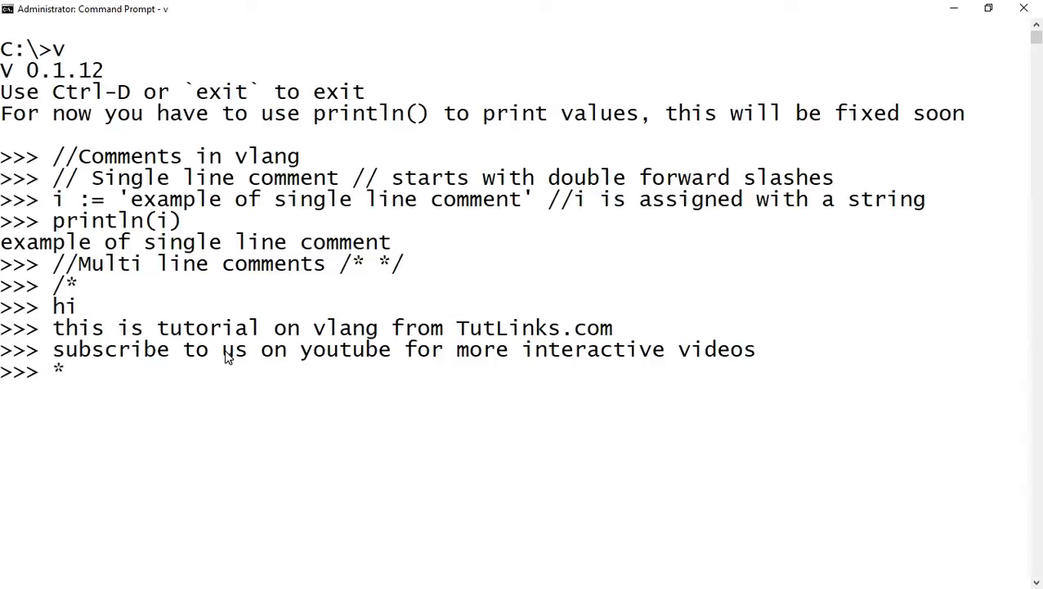
Close the comment with */, assign l := 'example of multi-line comment' and run println(l).
text(/ l :)
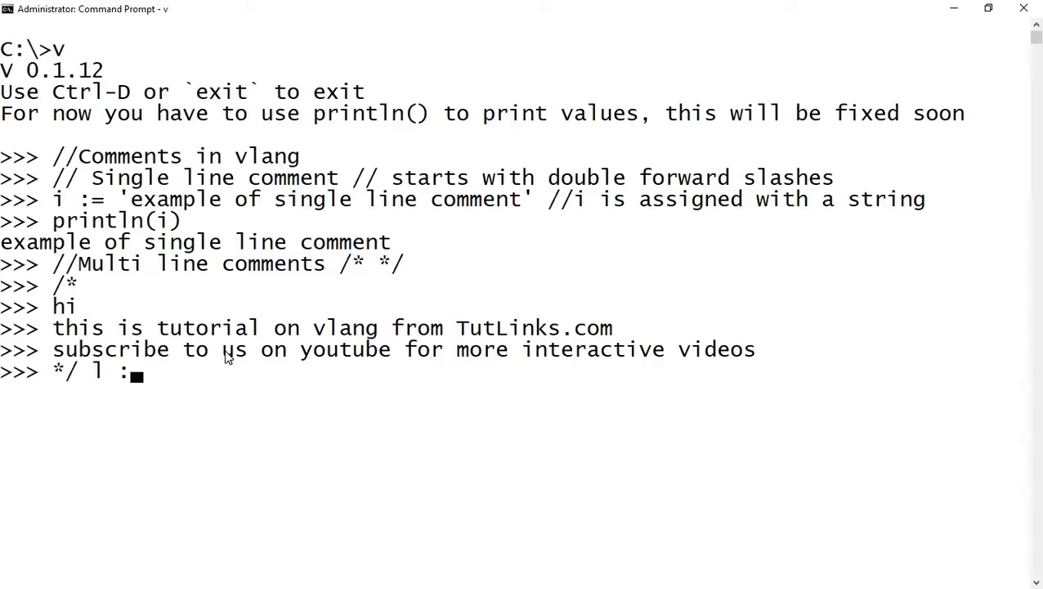
text(=)
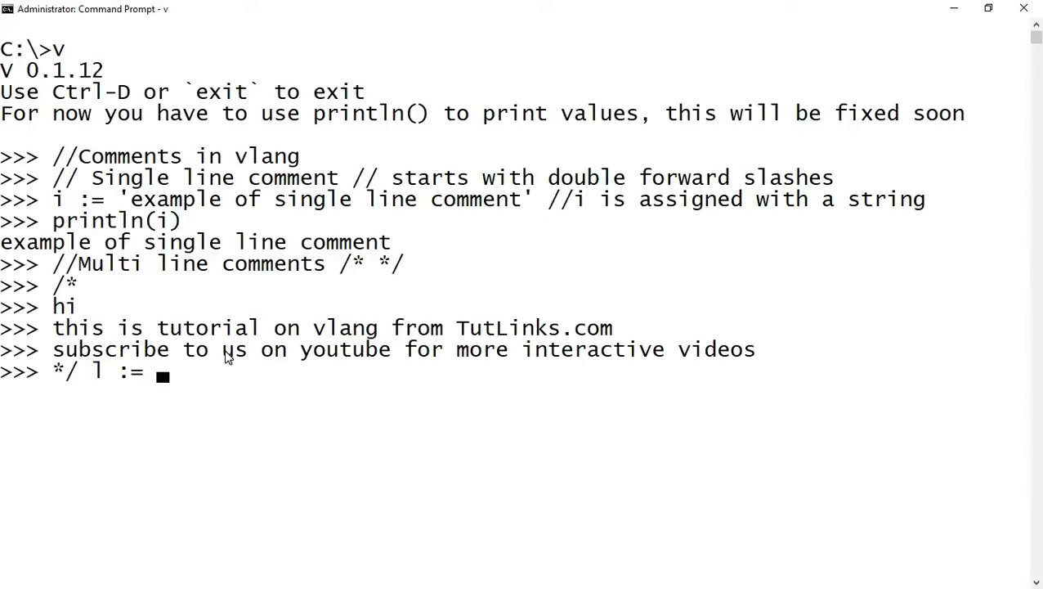
text('ex)
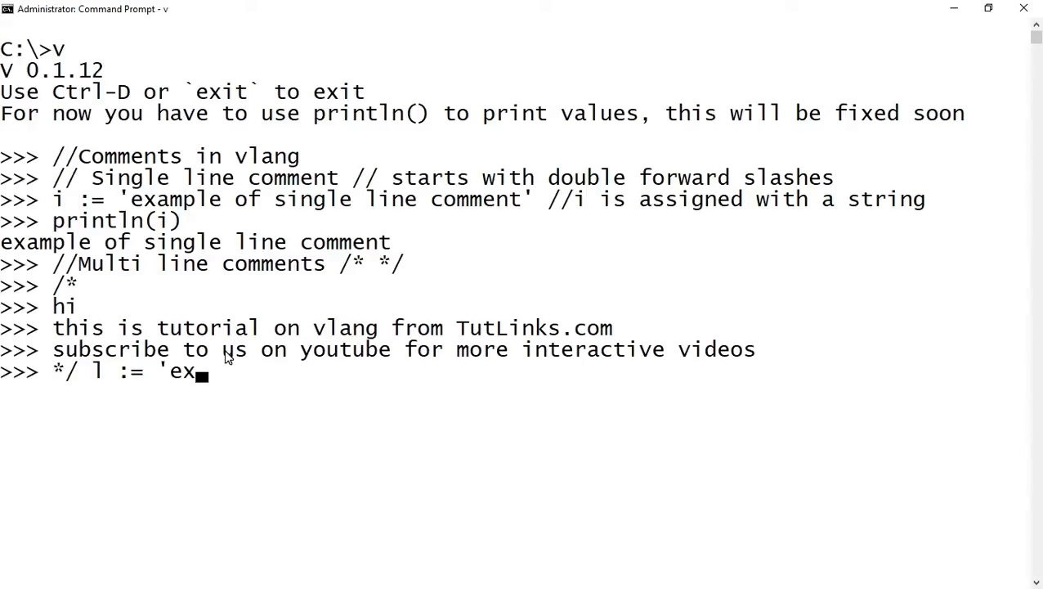
text(ample of multi-)
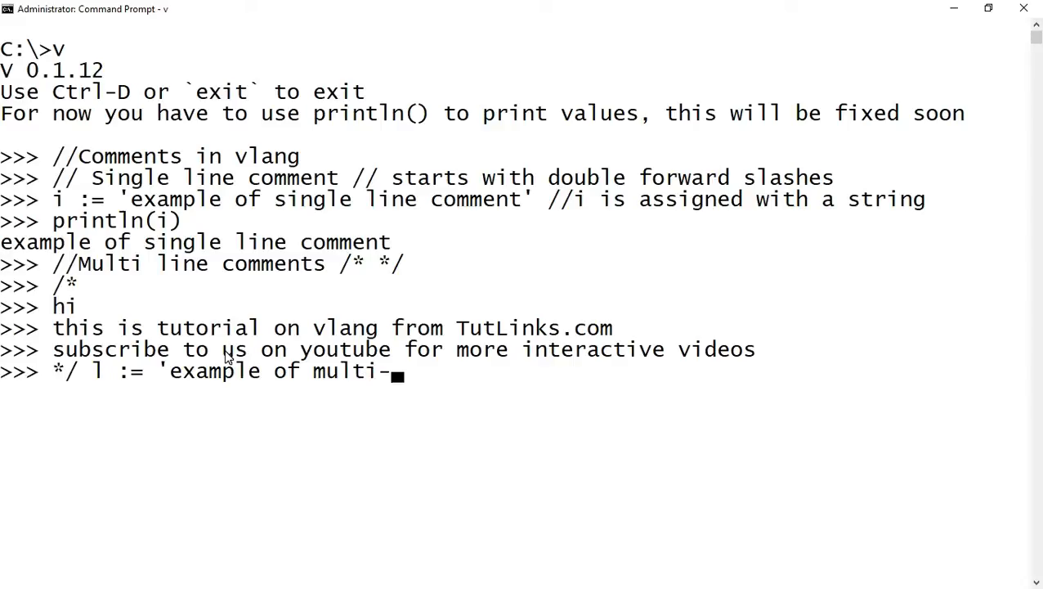
text(line co)
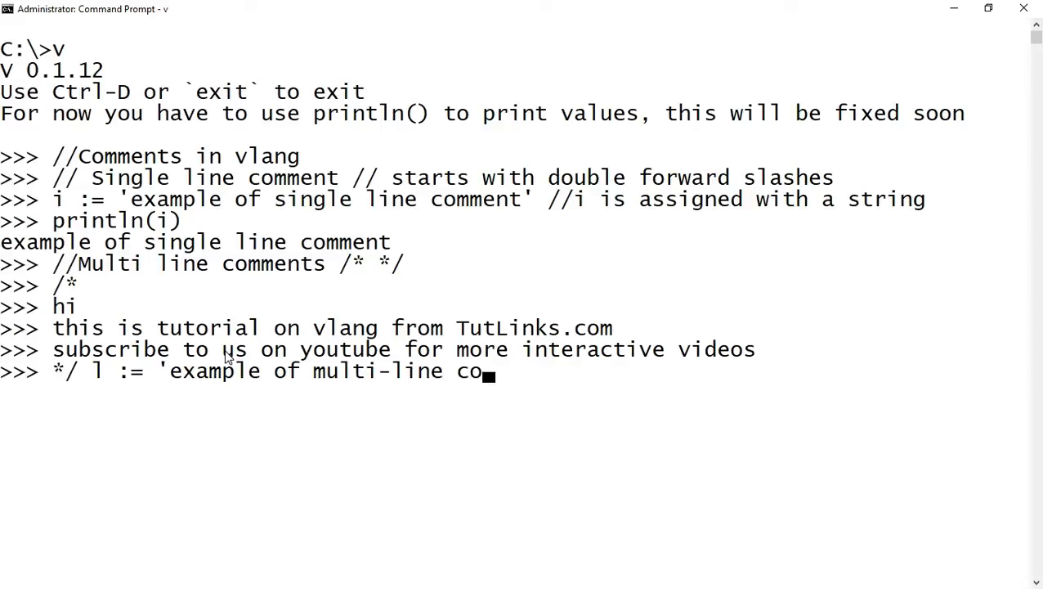
text(mment)
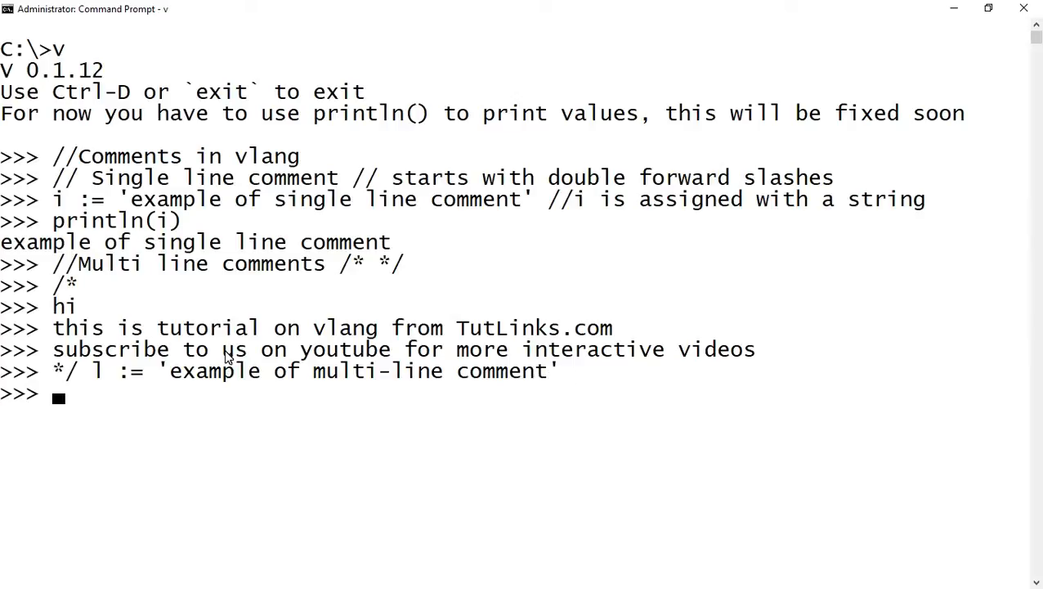
text(println)
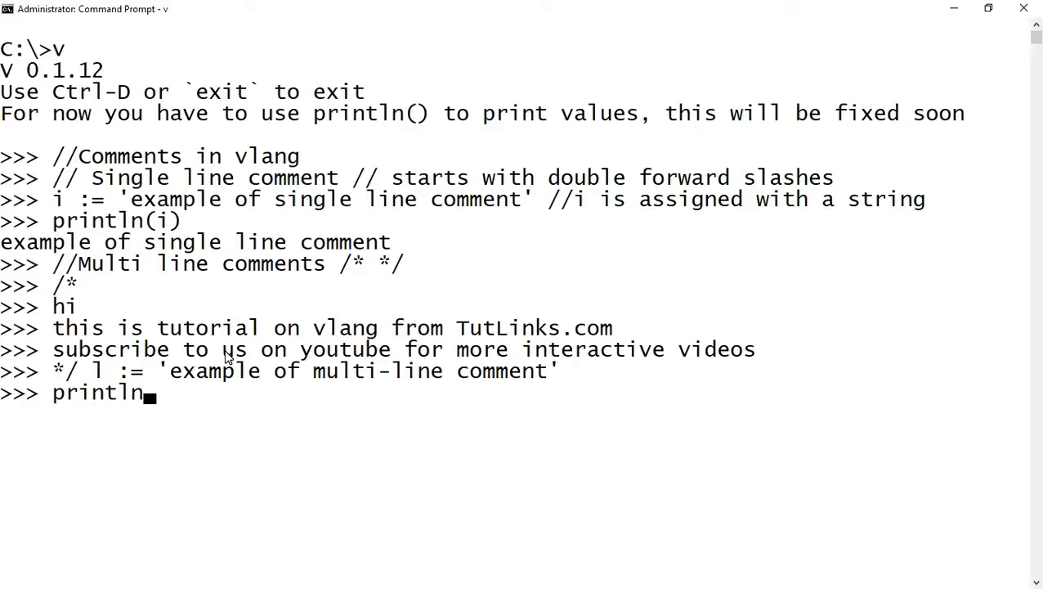
text((l))
text(this is broken)
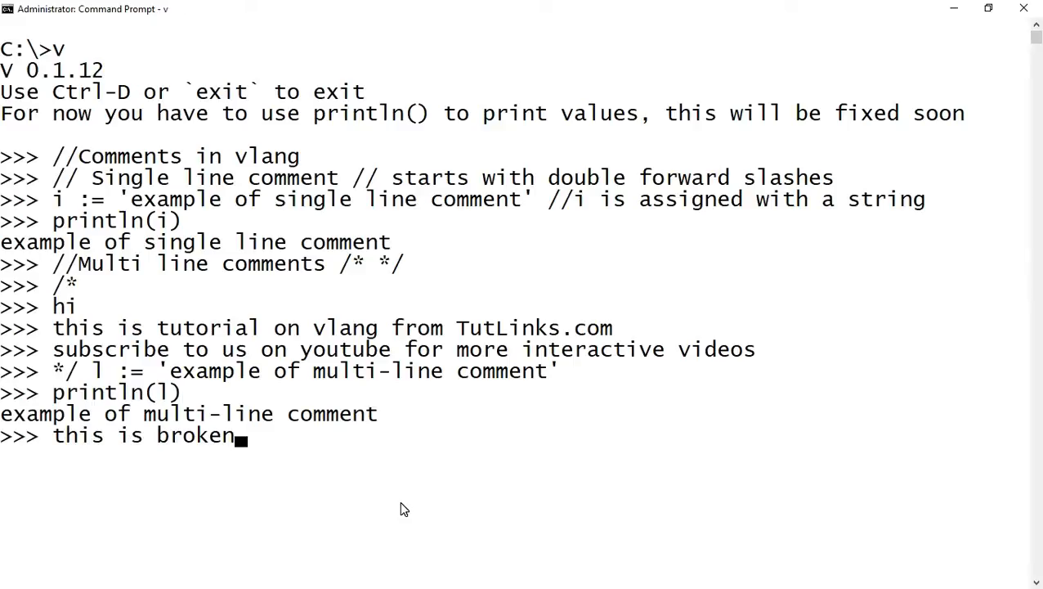
Type the broken comment line 'this is broken multi-line comment */' with no opening /*.
text(multi)
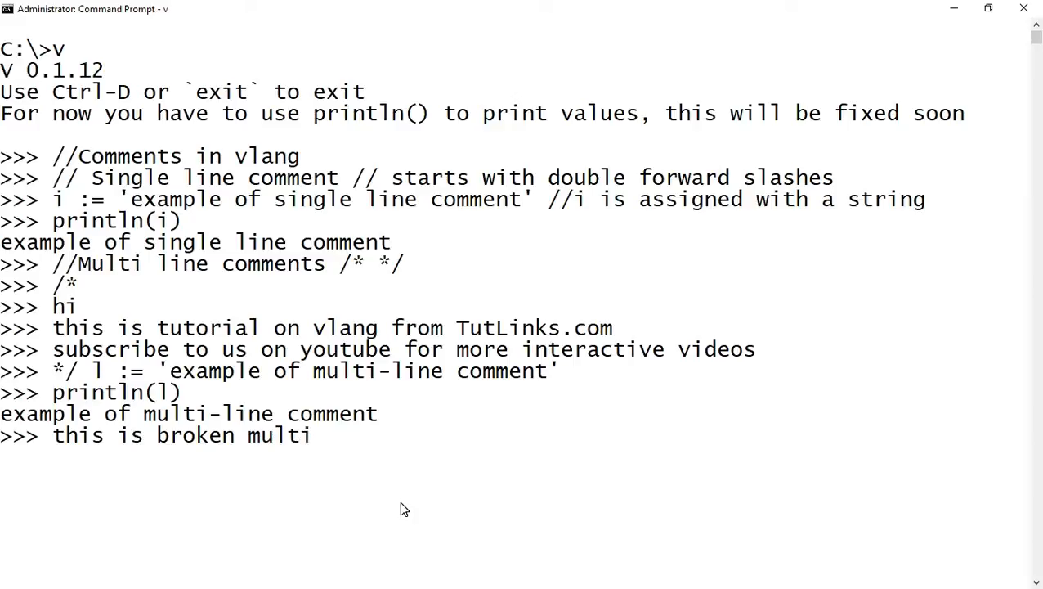
text(-line o)
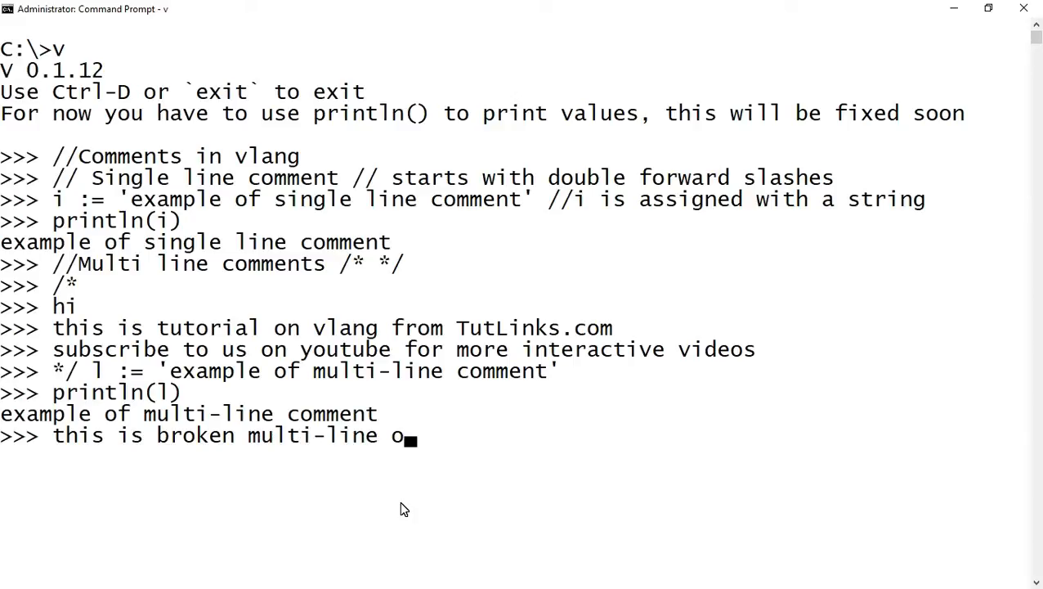
text(comment)
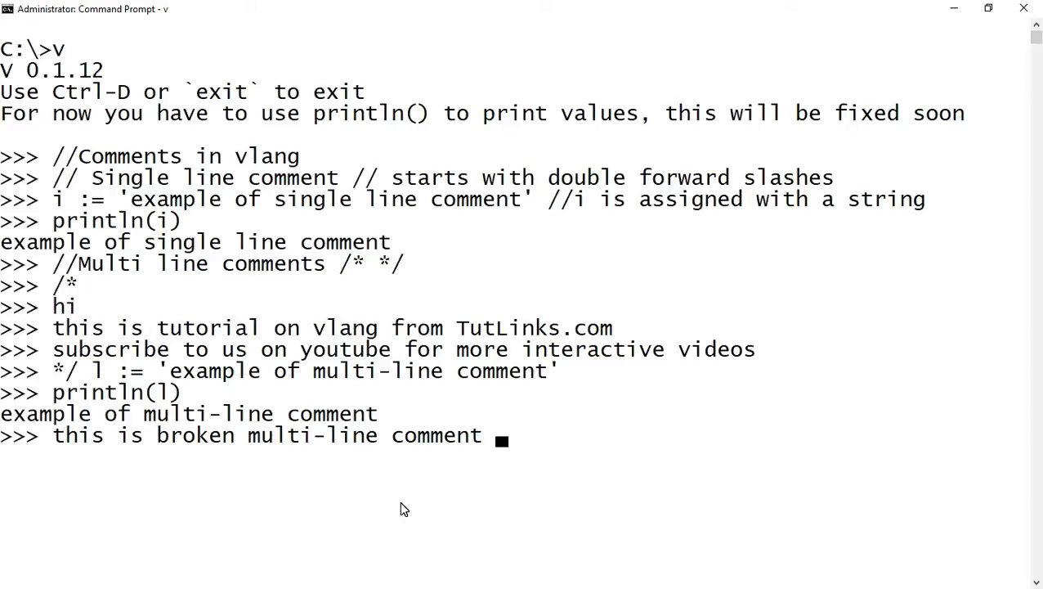
text(*)
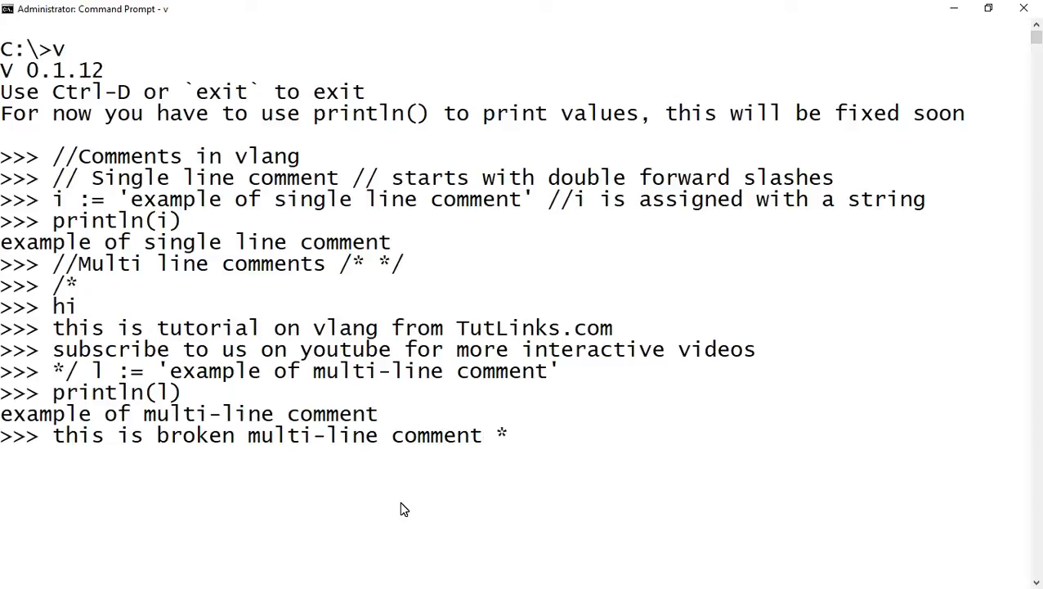
text(/)
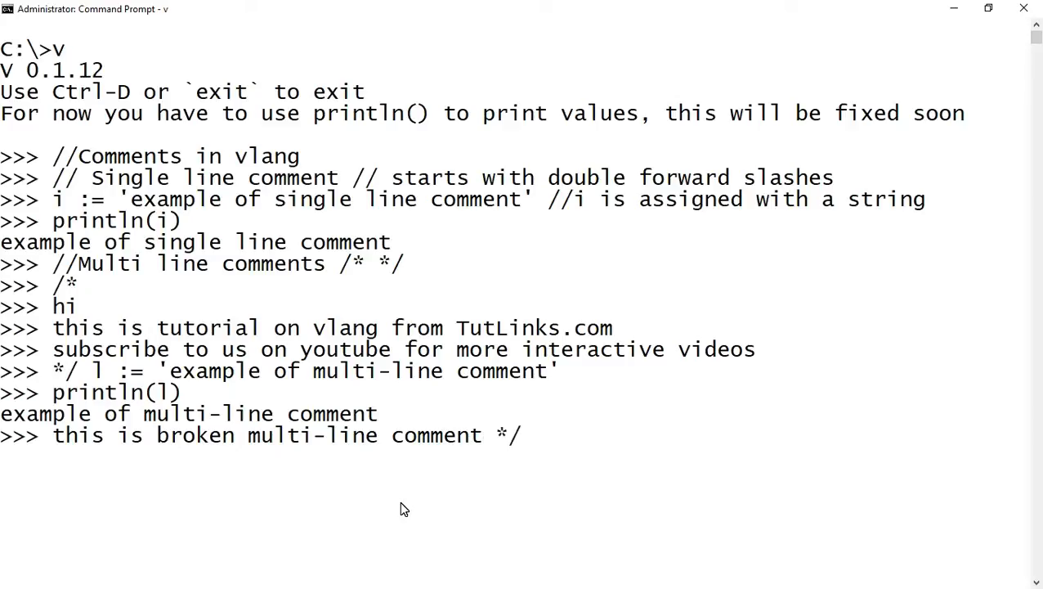
Assign g := 'no starting of multi-line comment' and type println(g).
text(g := 'no)
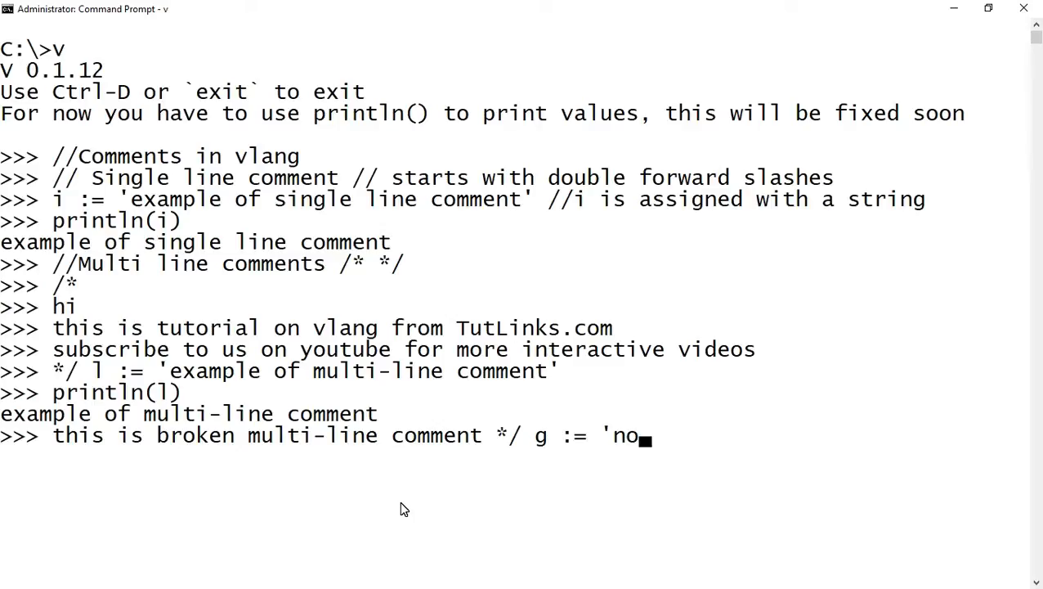
text(starting of)
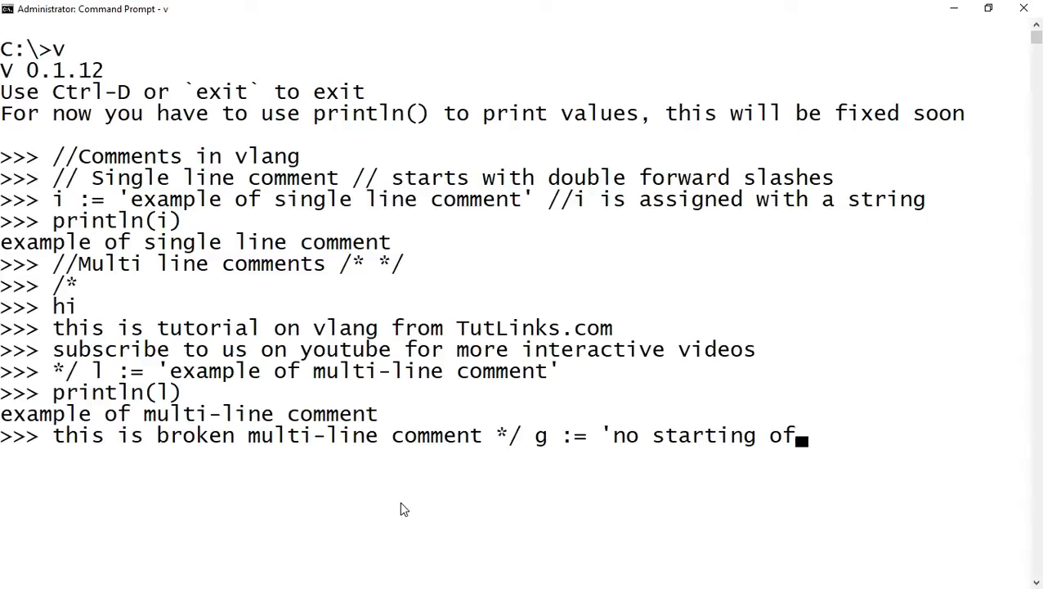
text(mul)
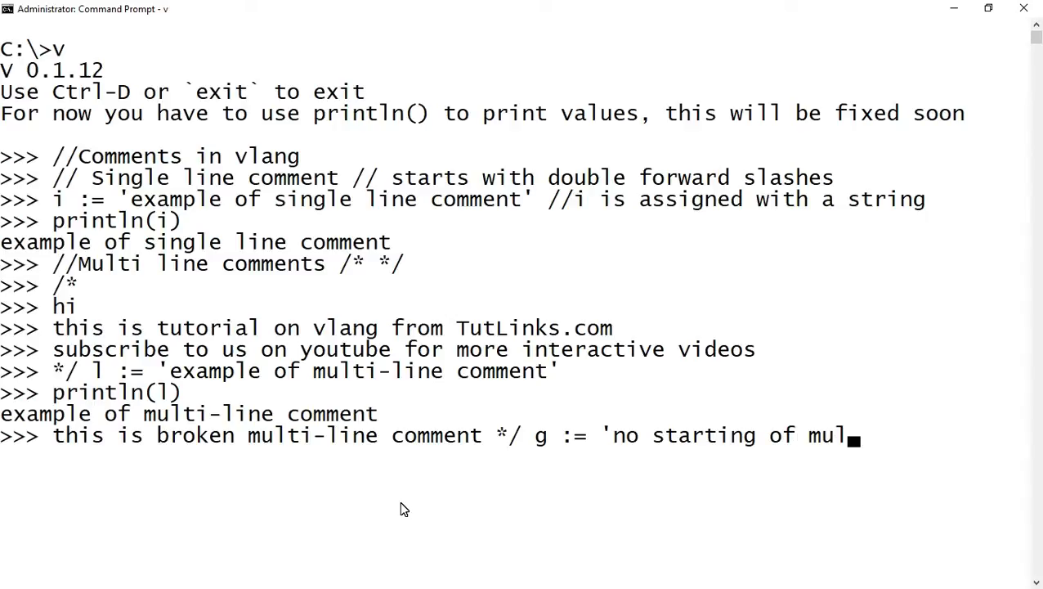
text(ti-)
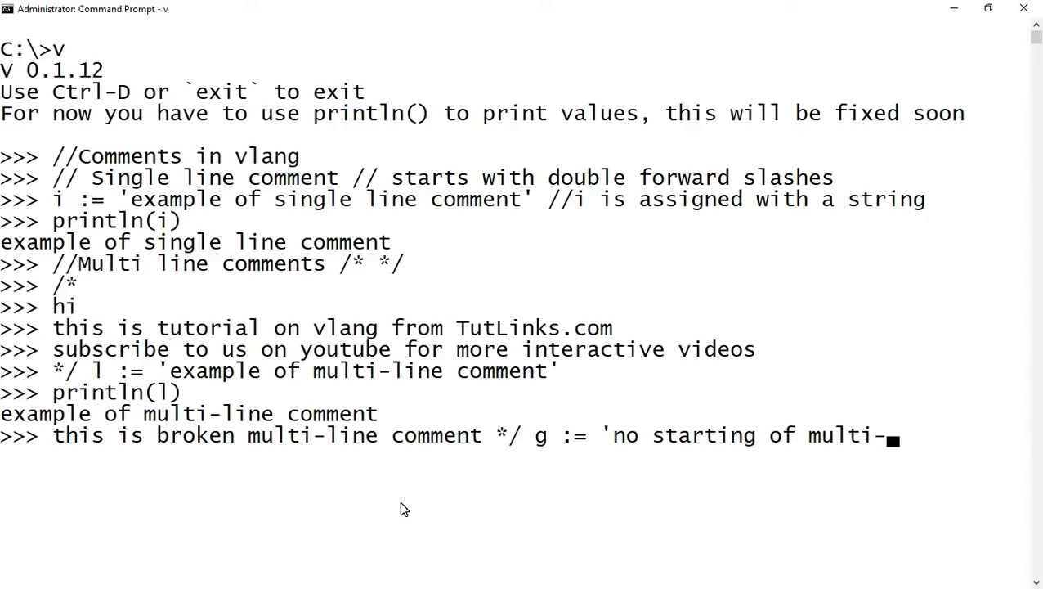
text(line)
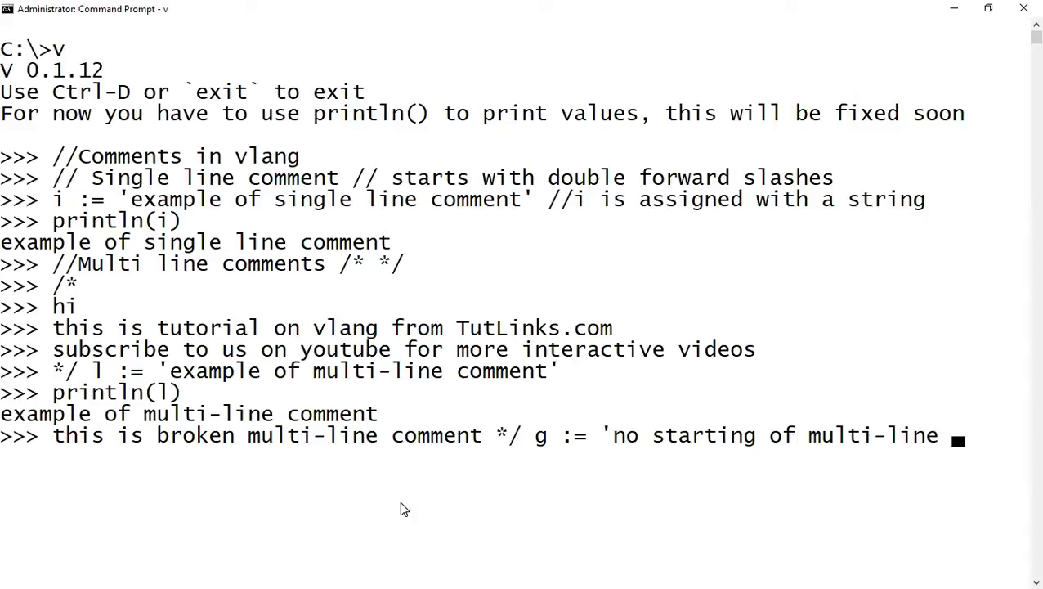
text(comment)
text(p)
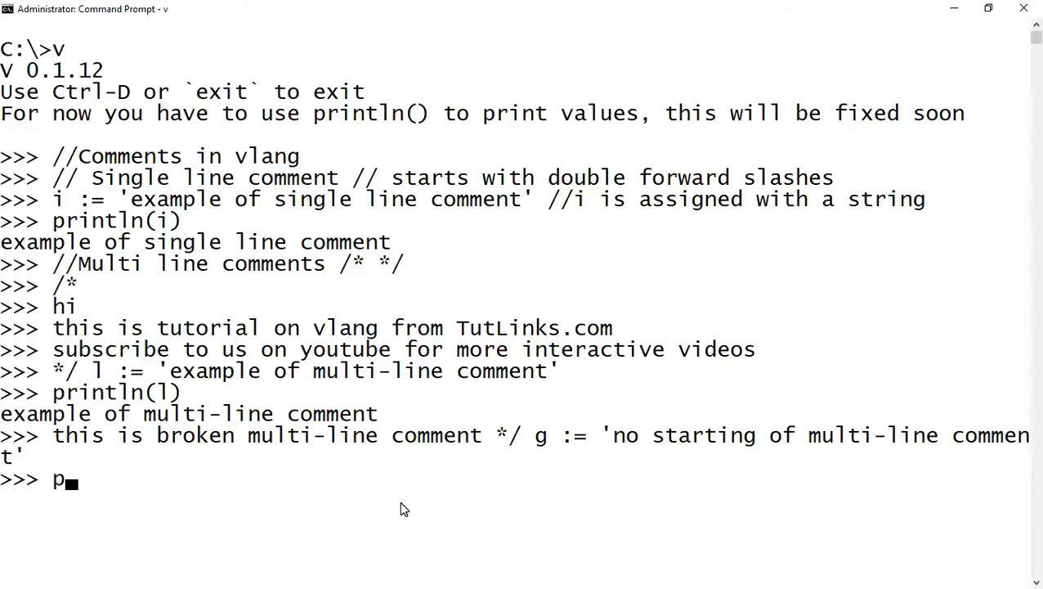
text(rintln(g))
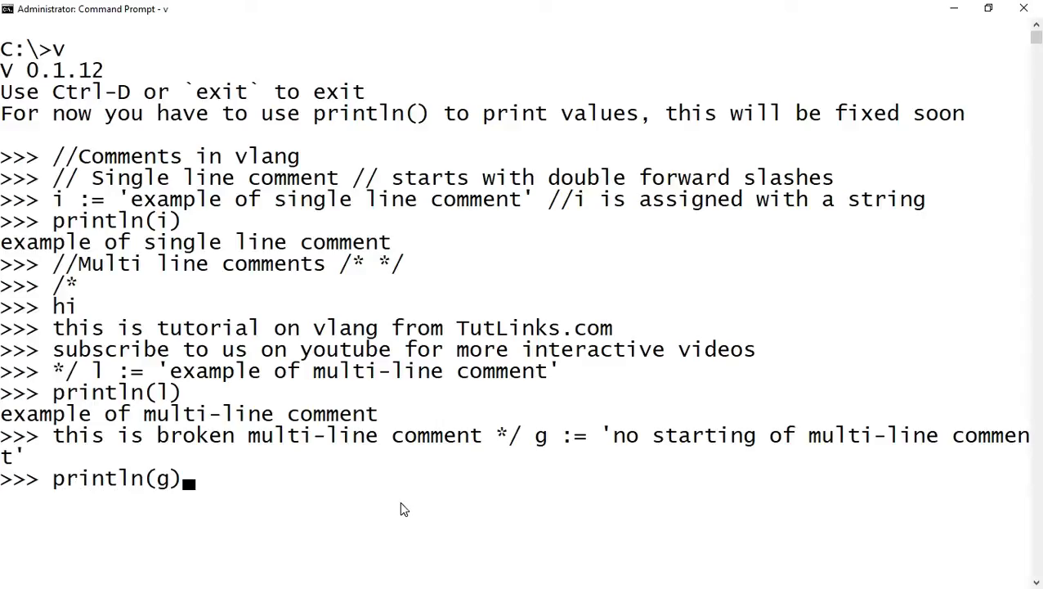